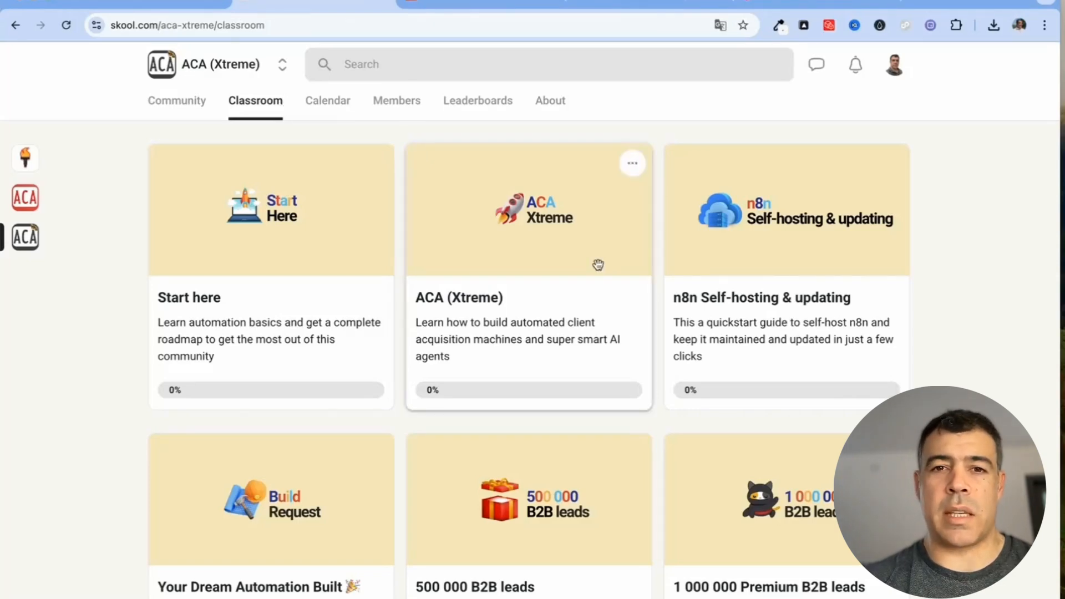
Step: Download Support_Chatbot.json from the Customer support AI Agent (simple) resource in Skool
scroll("down", 3)
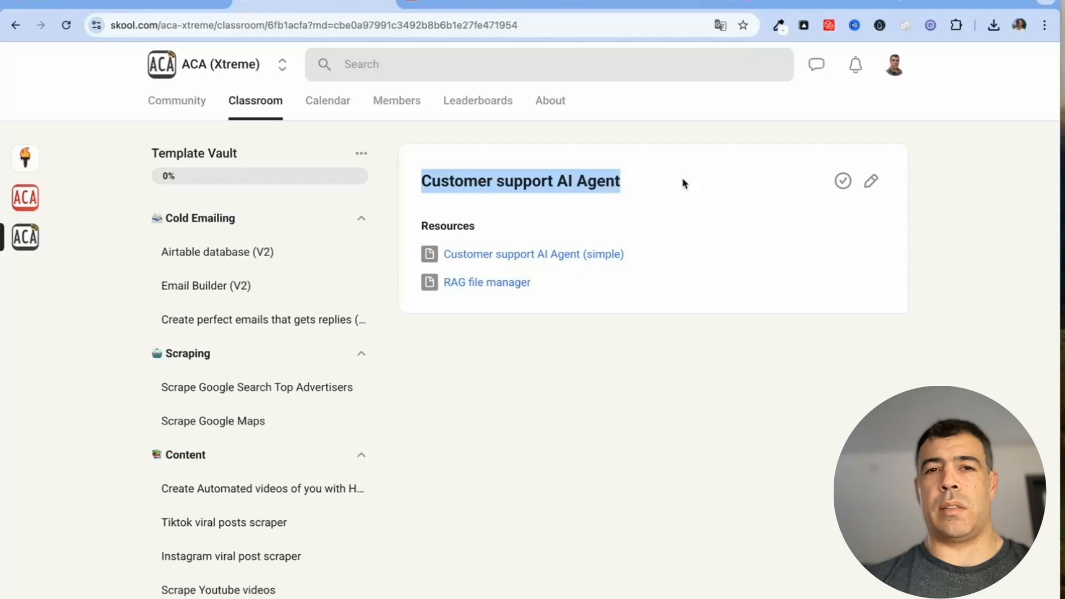
mouse_move(581, 200)
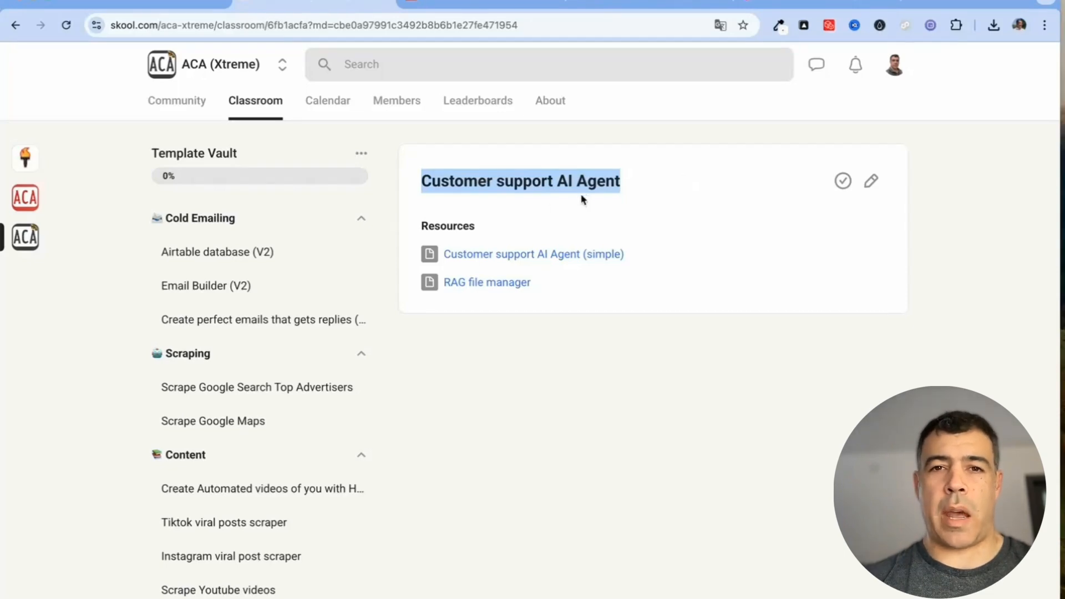
left_click(534, 254)
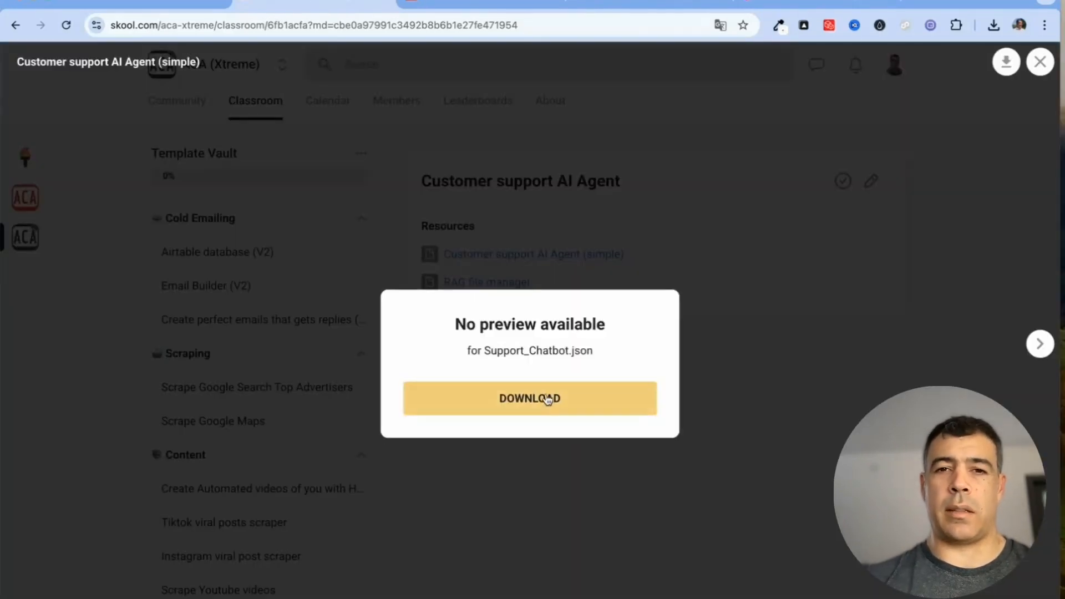
left_click(529, 398)
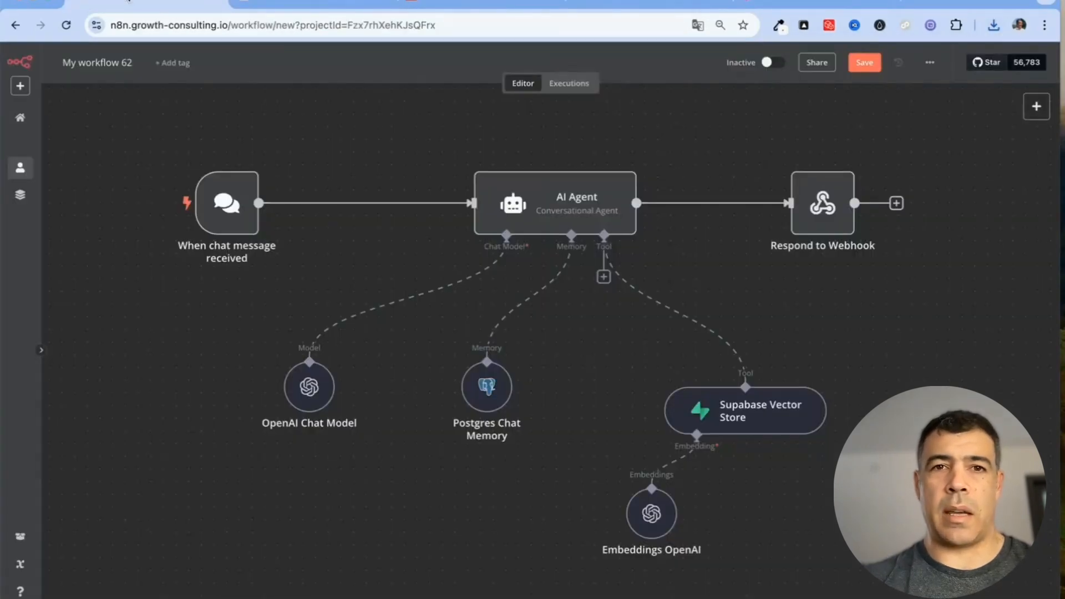
mouse_move(118, 113)
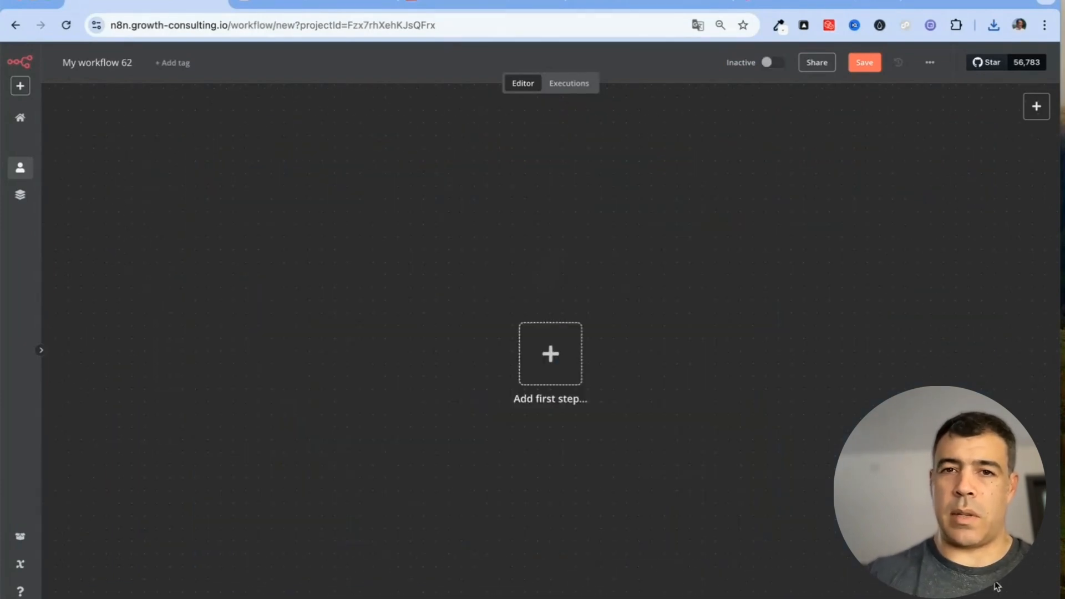
Step: Import Support_Chatbot.json into My workflow 62 from file and save it
left_click(930, 62)
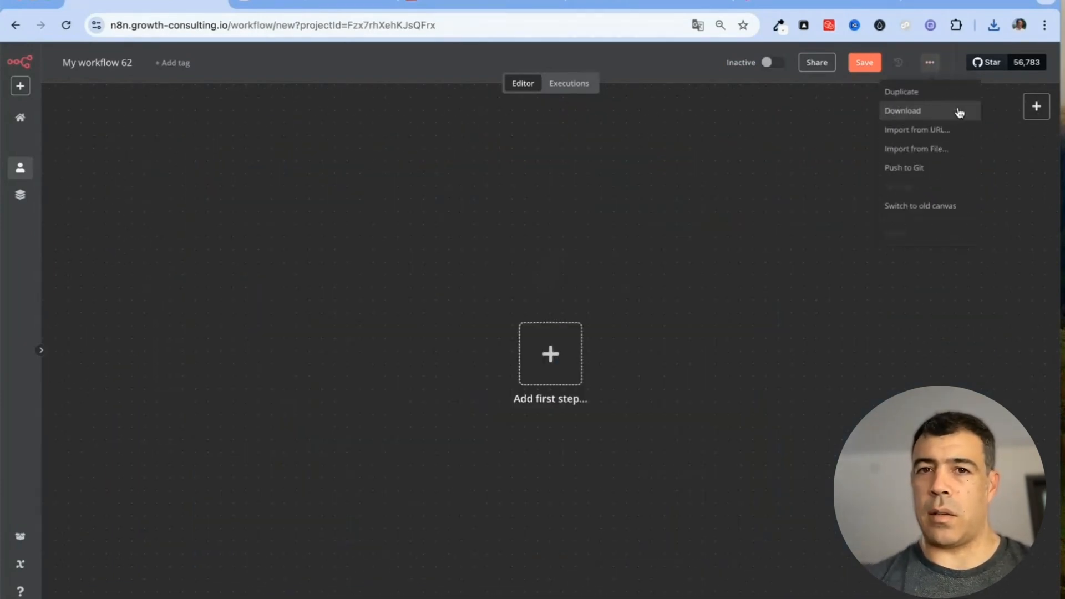
left_click(903, 110)
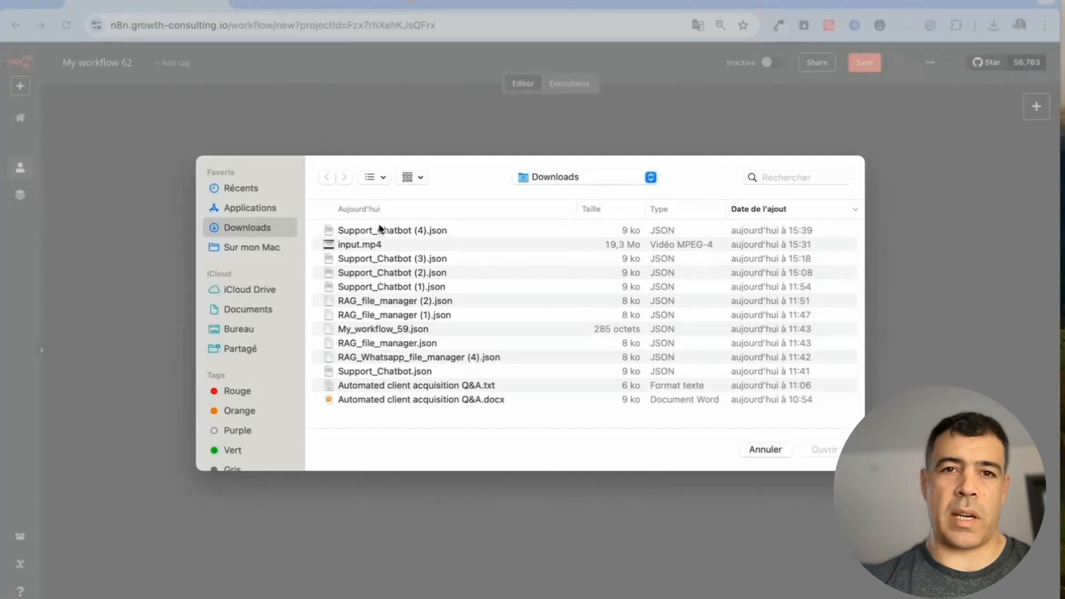
left_click(765, 448)
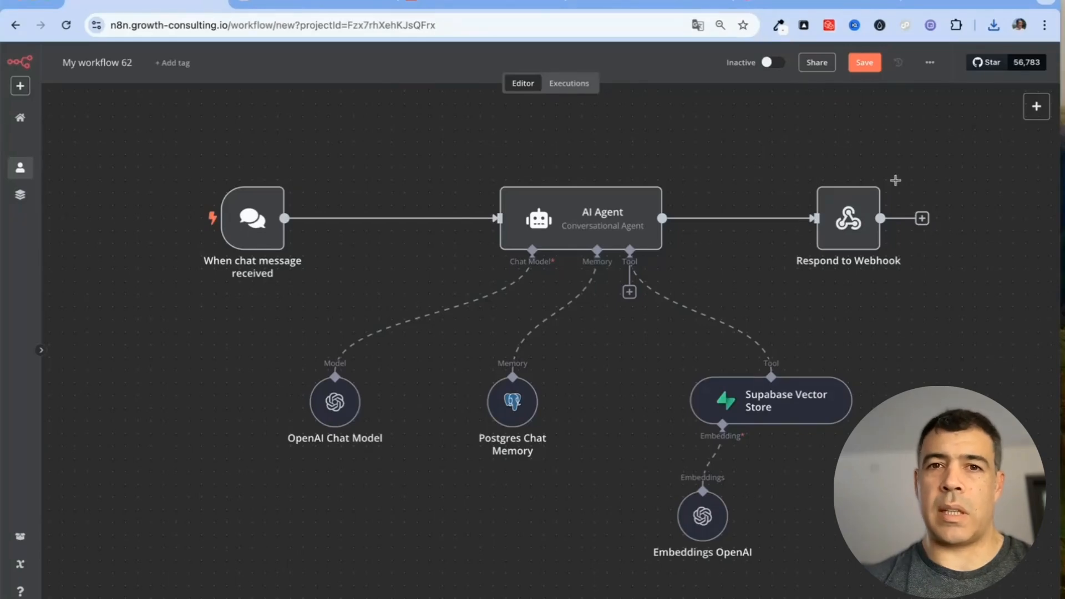
left_click(865, 61)
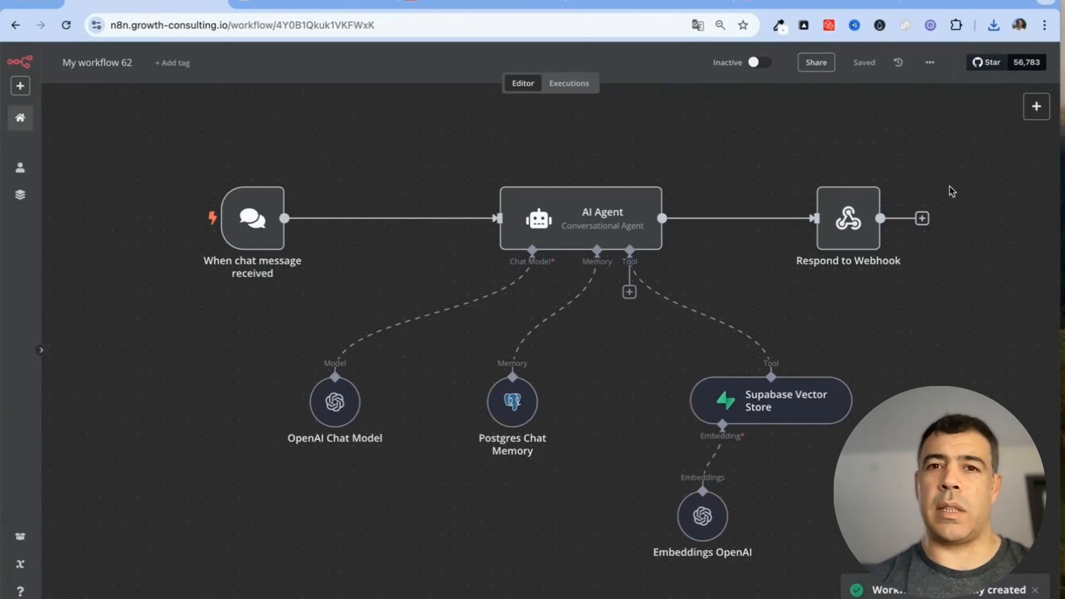
mouse_move(972, 283)
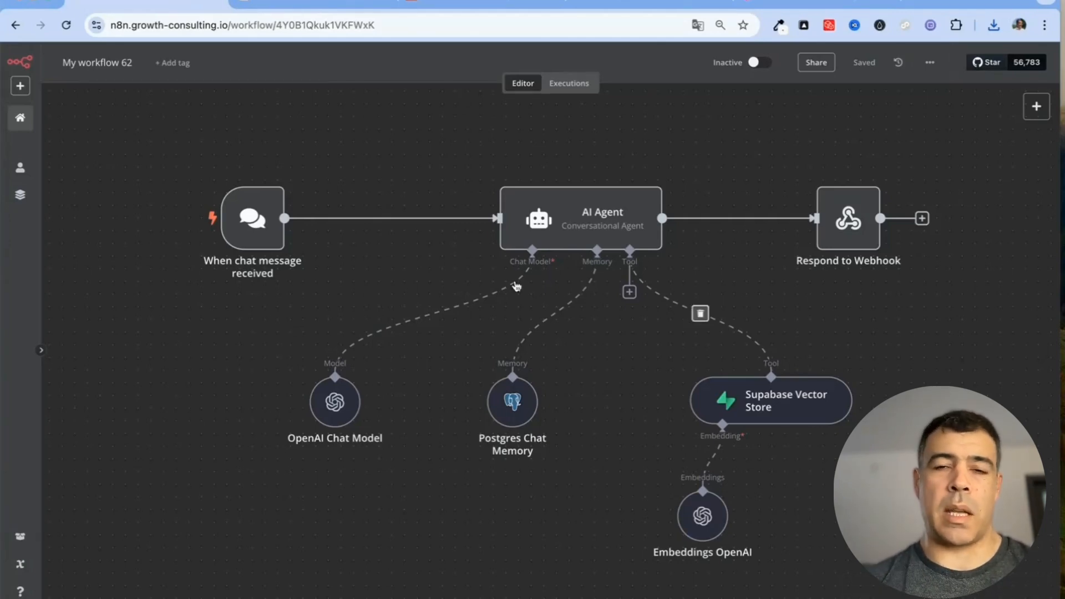
mouse_move(255, 215)
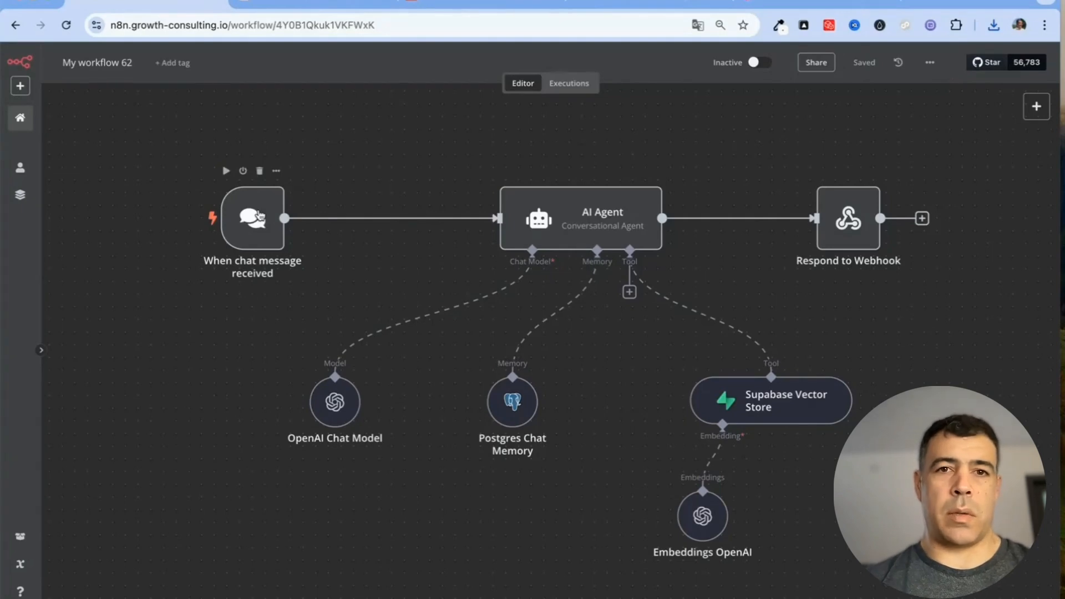
mouse_move(243, 243)
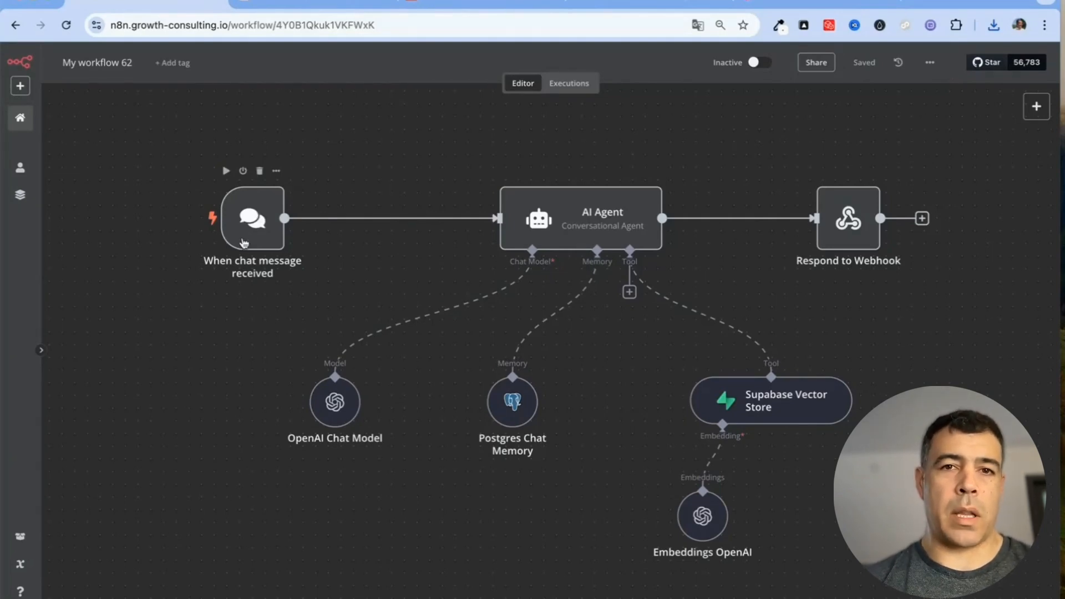
double_click(252, 218)
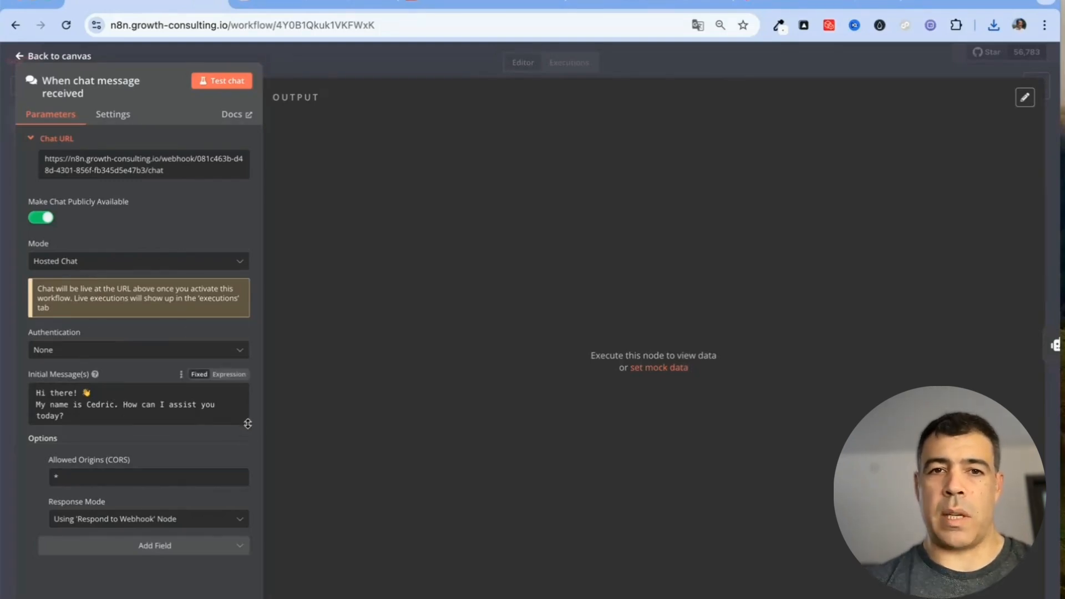
mouse_move(248, 423)
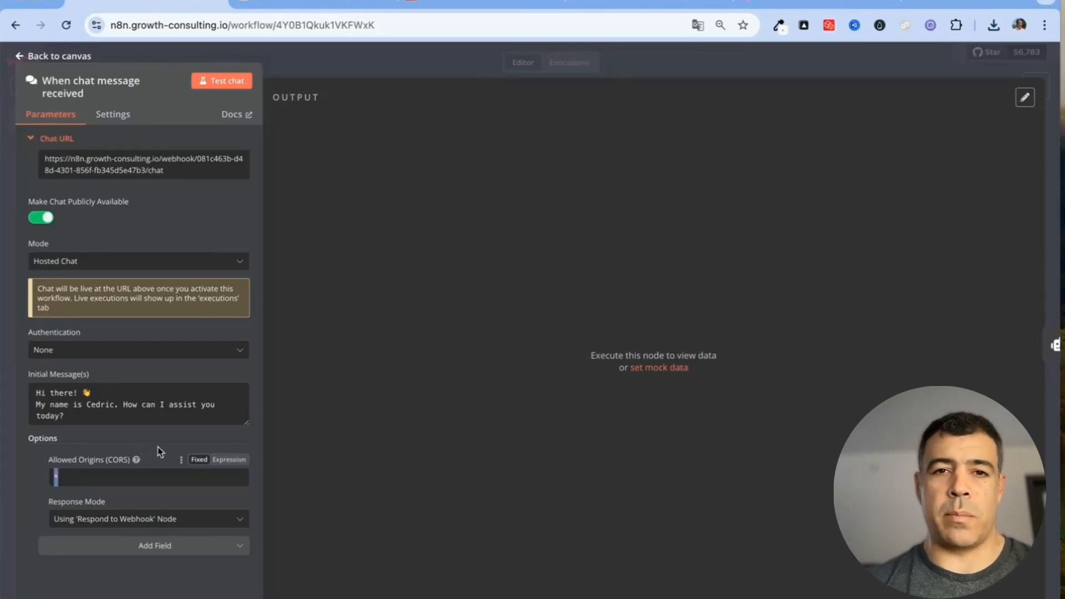
type("*")
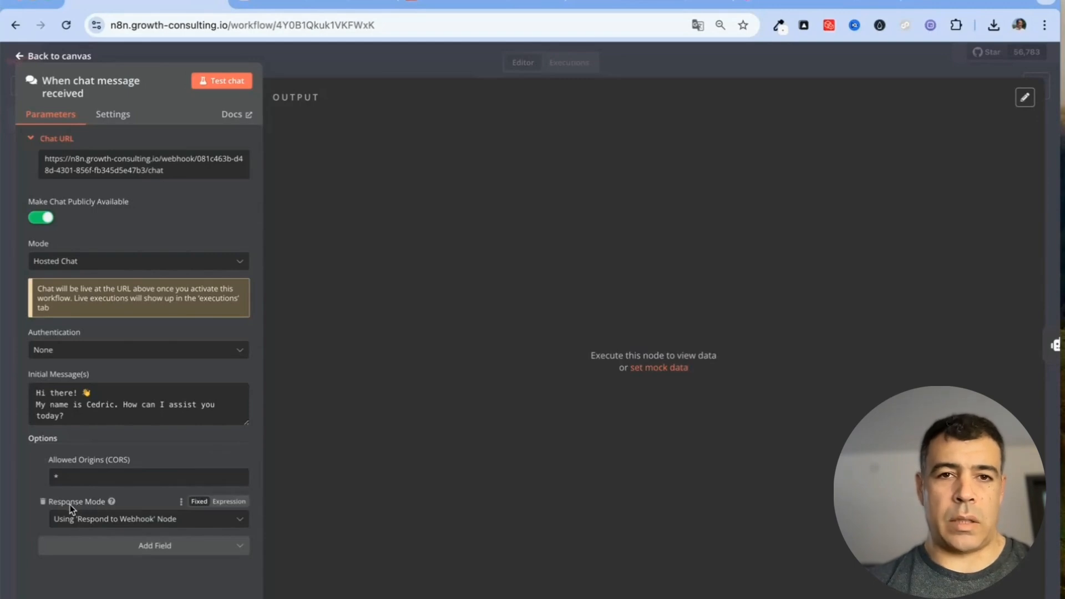
mouse_move(82, 528)
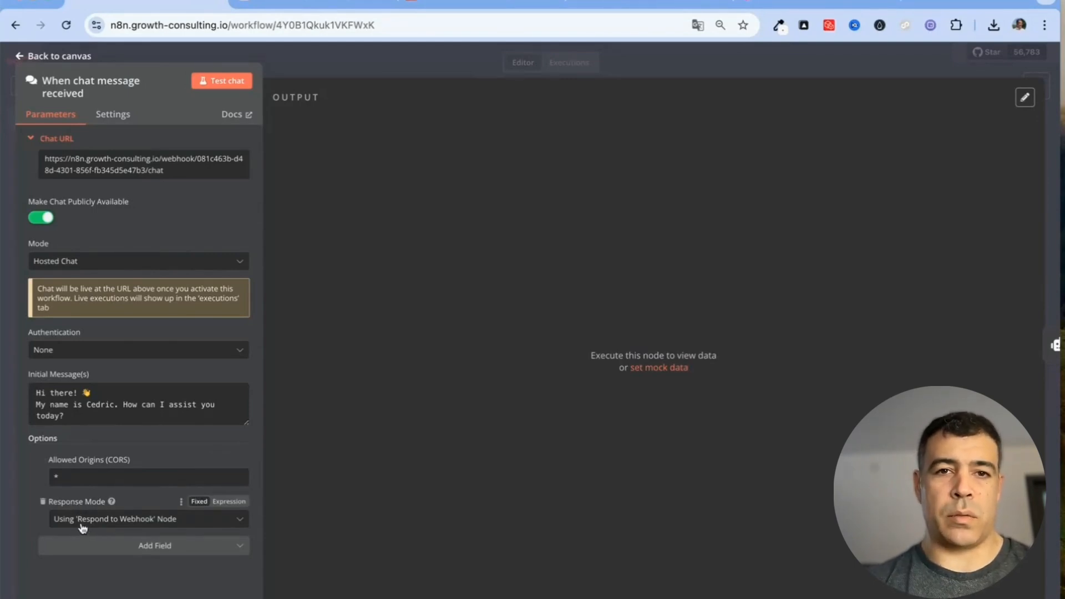
mouse_move(172, 522)
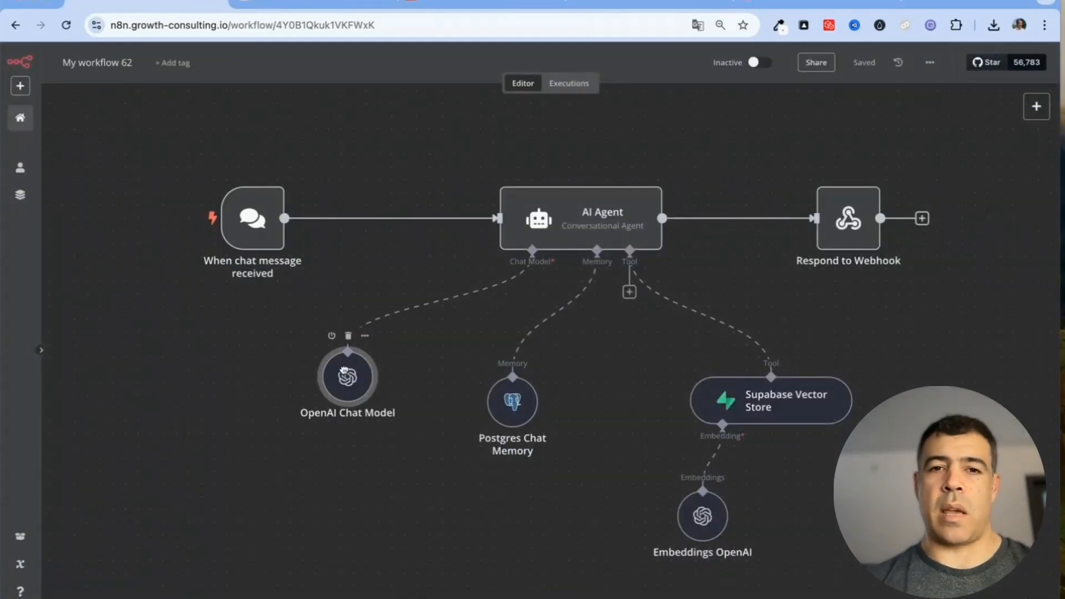
double_click(348, 378)
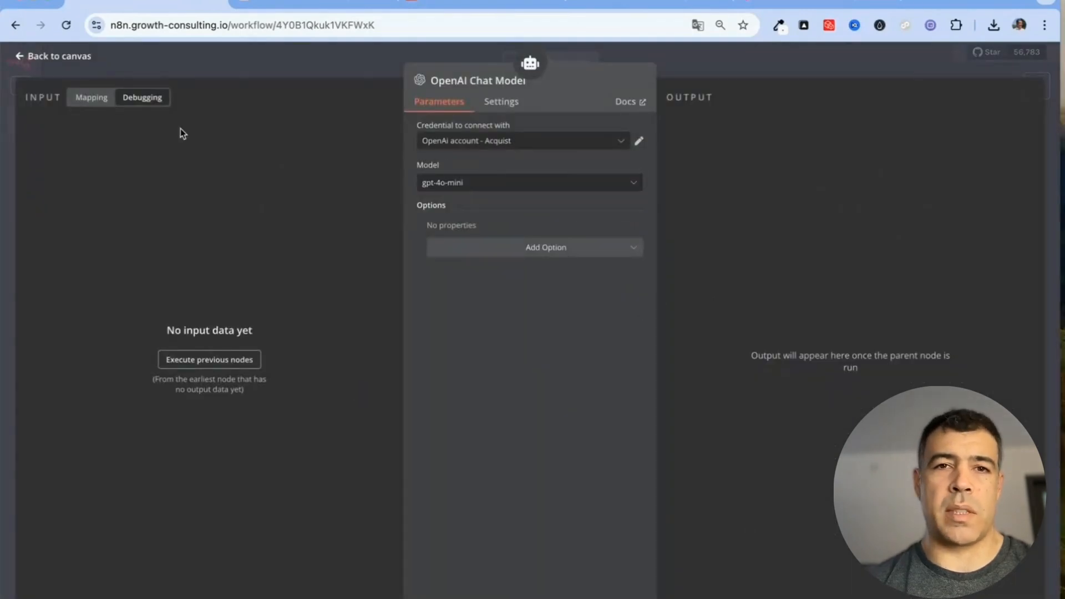
left_click(52, 56)
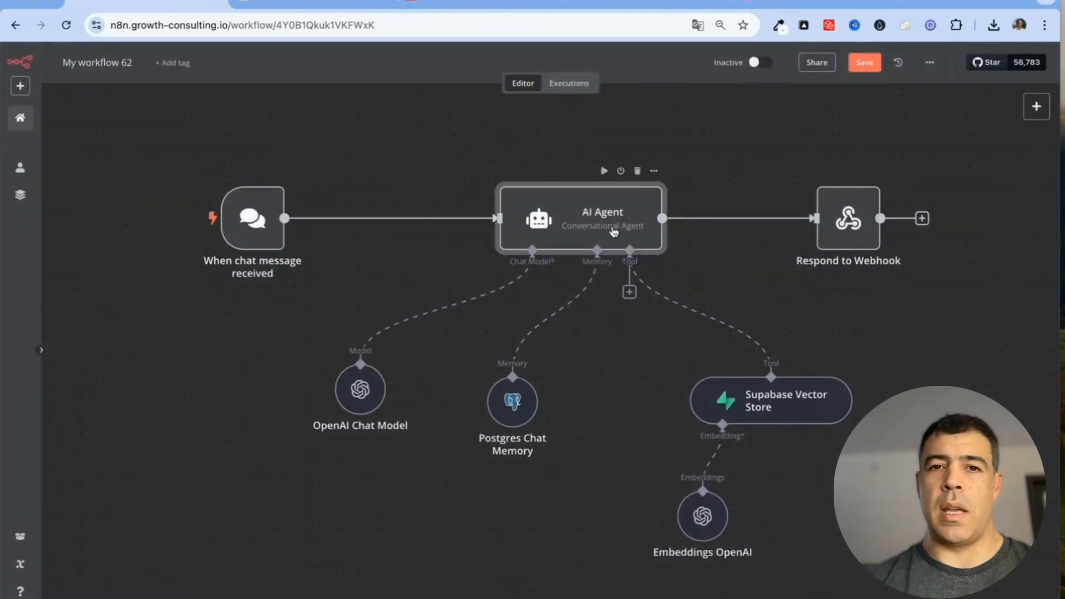
double_click(602, 218)
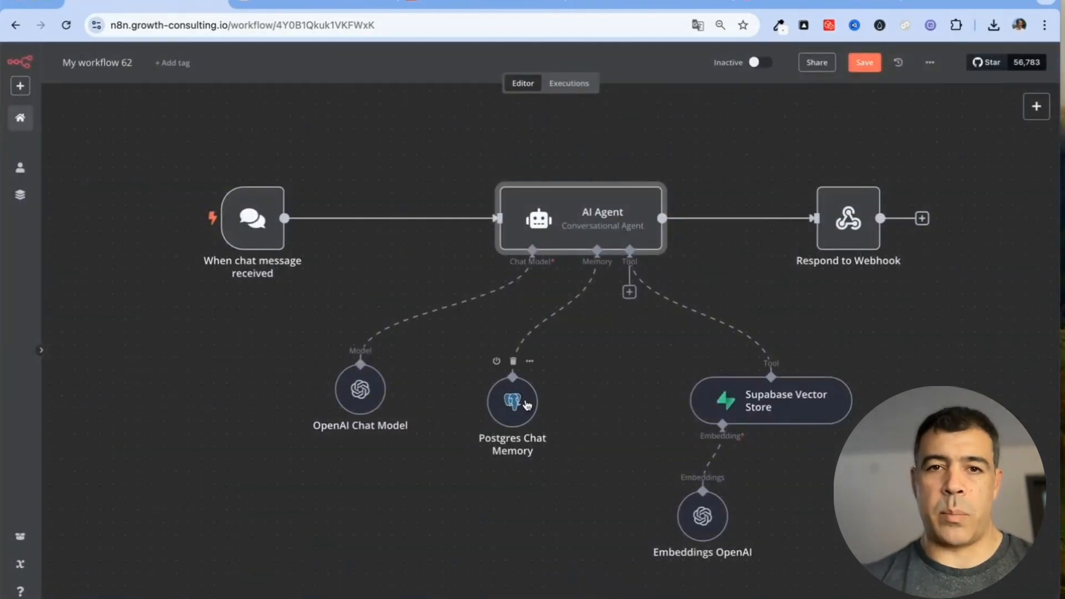
double_click(512, 400)
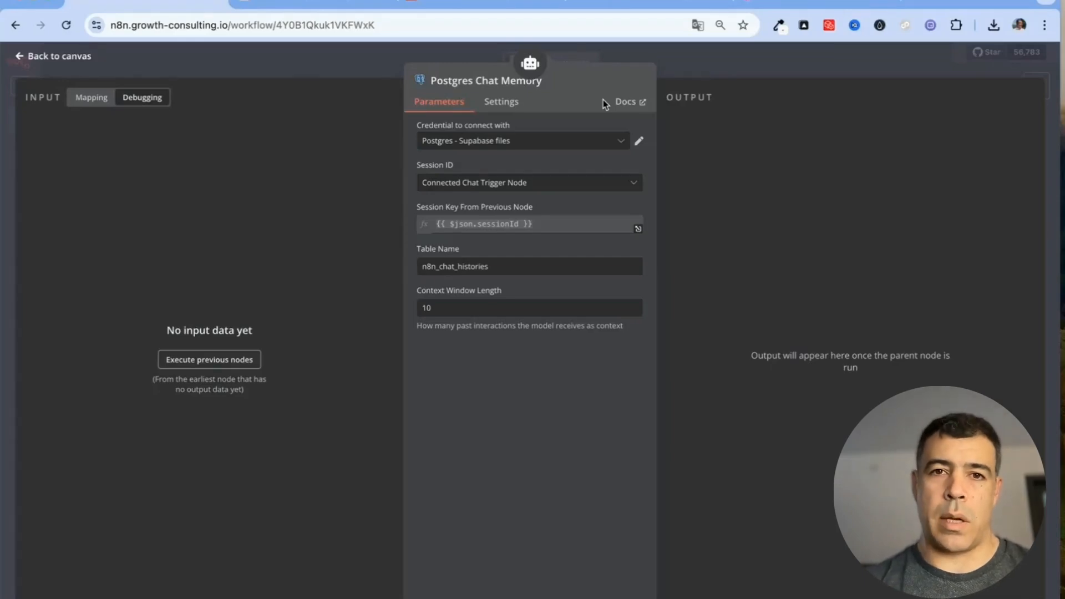
mouse_move(593, 120)
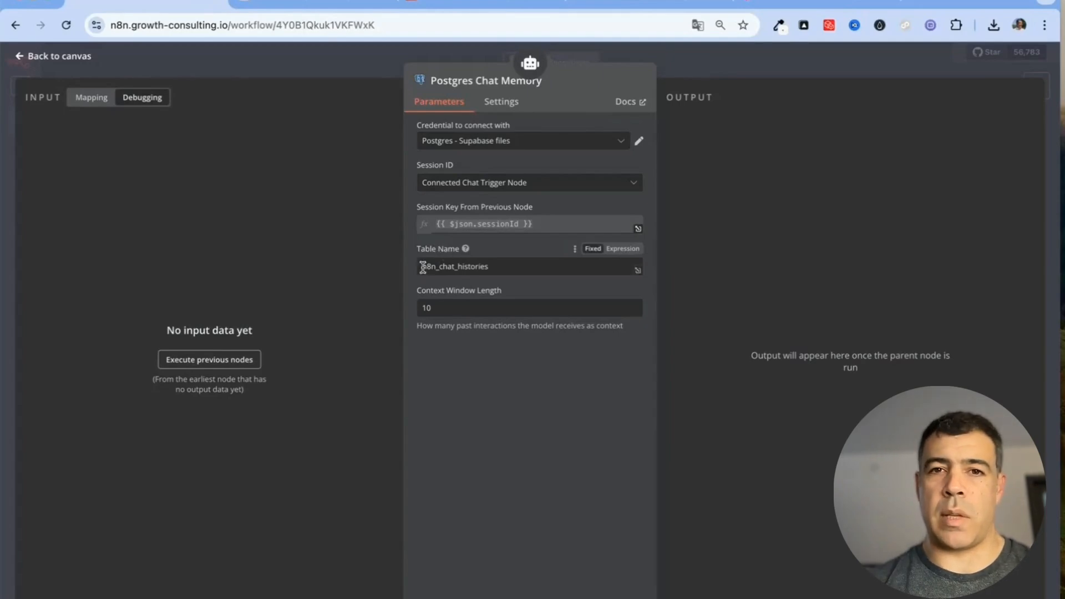
double_click(454, 266)
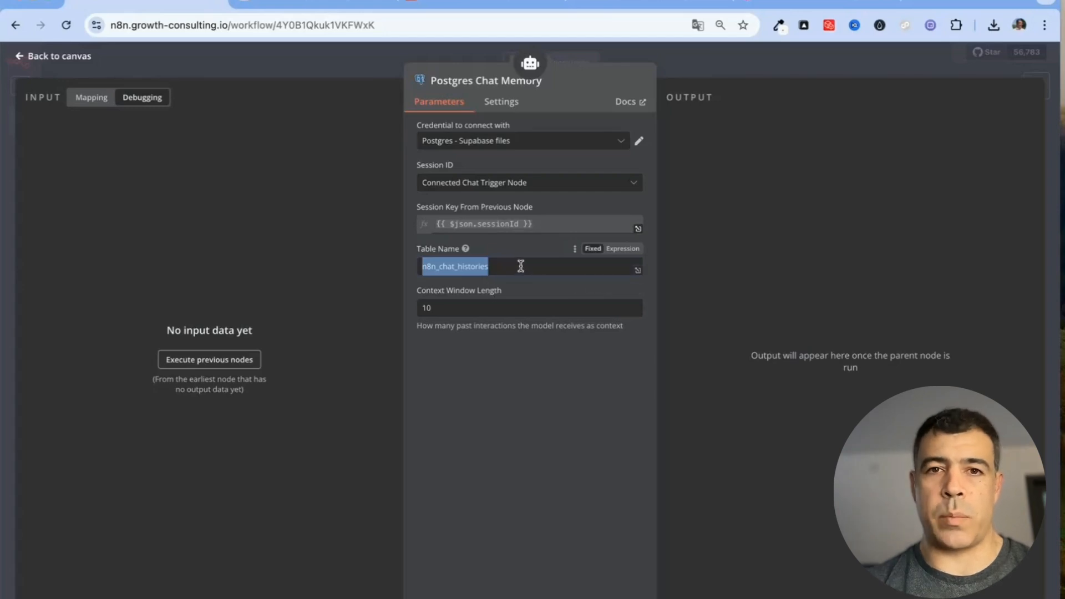
left_click(530, 307)
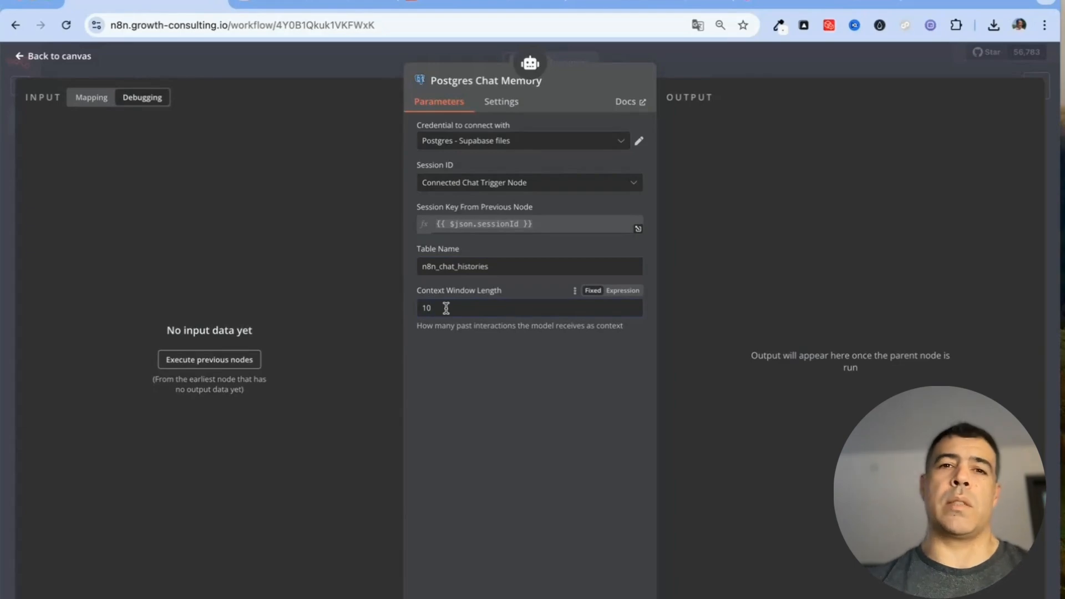
left_click(52, 56)
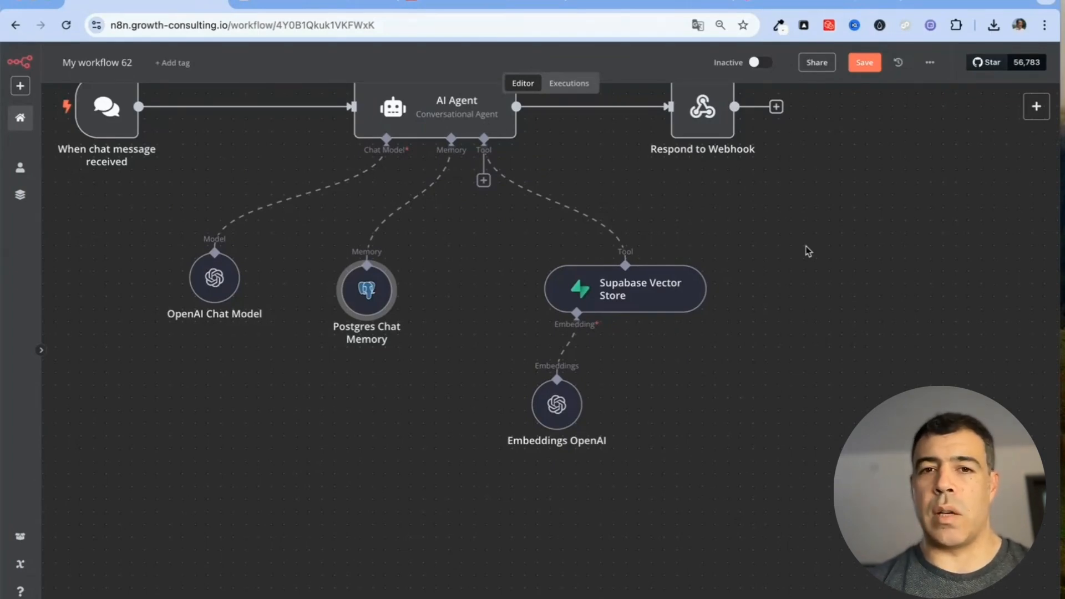
Step: Close the Supabase Vector Store tool settings and nudge that node slightly left
double_click(624, 288)
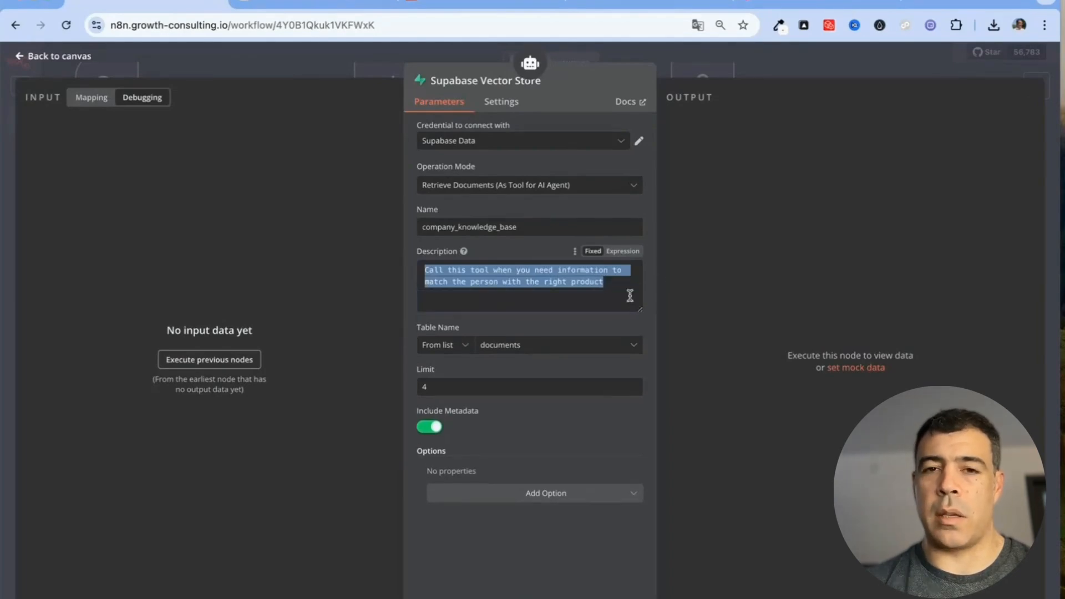
left_click(608, 299)
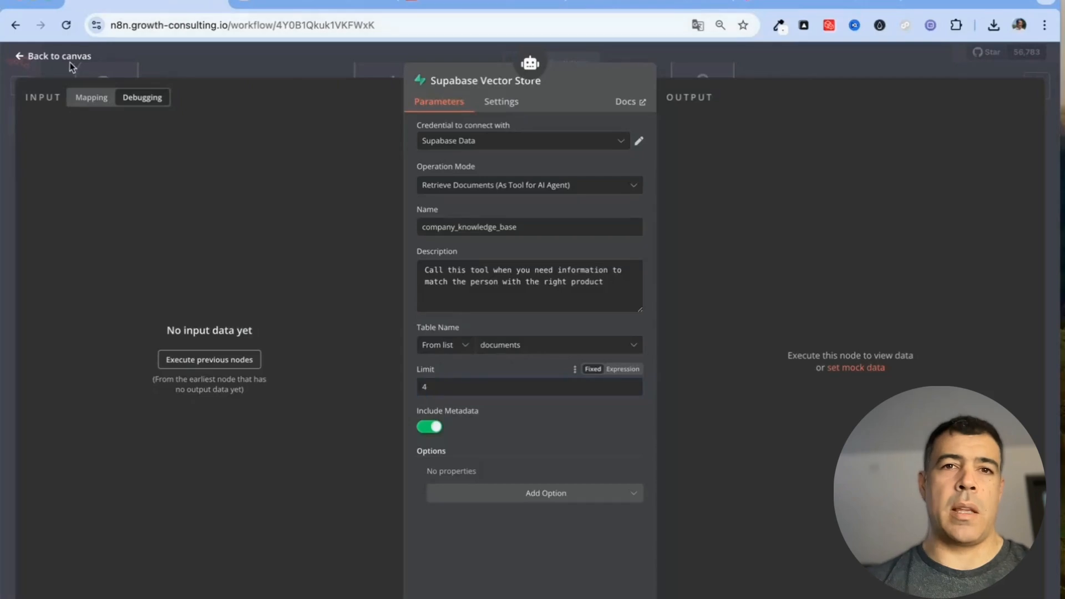
left_click(54, 55)
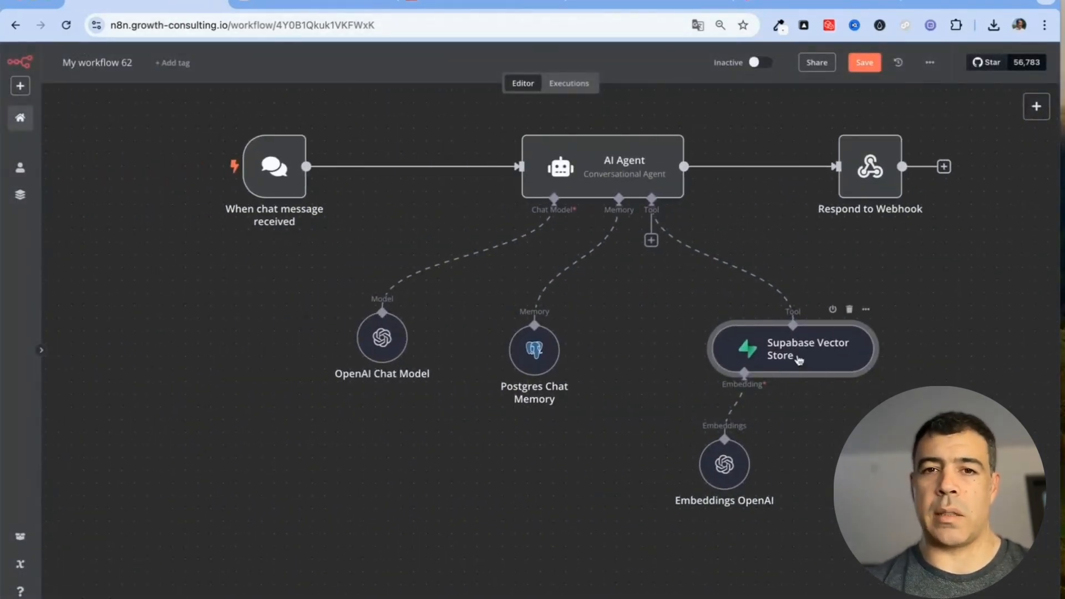
left_click_drag(793, 348, 754, 336)
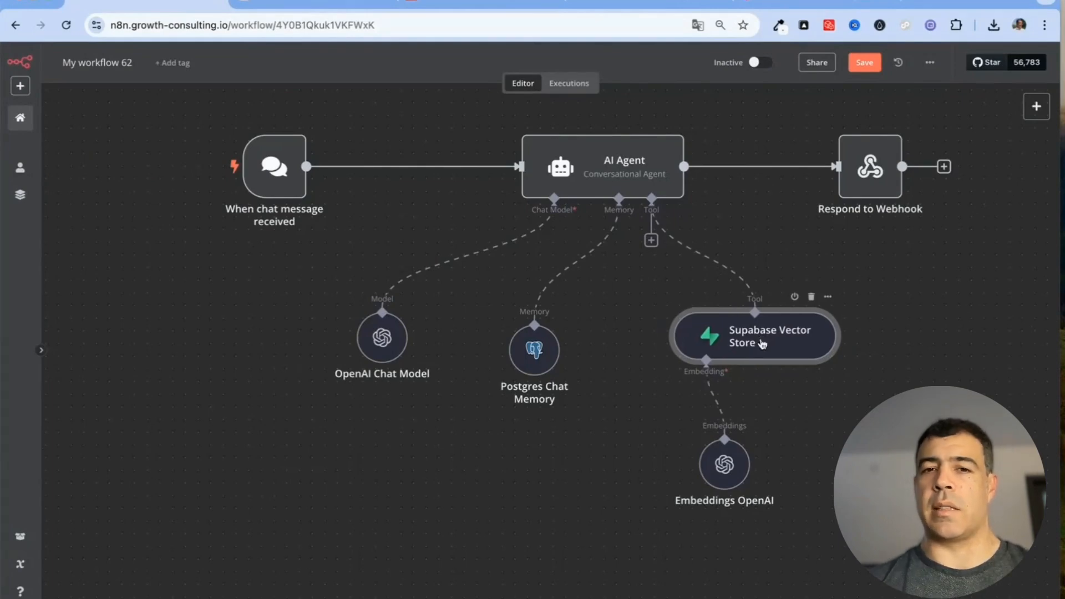
mouse_move(391, 67)
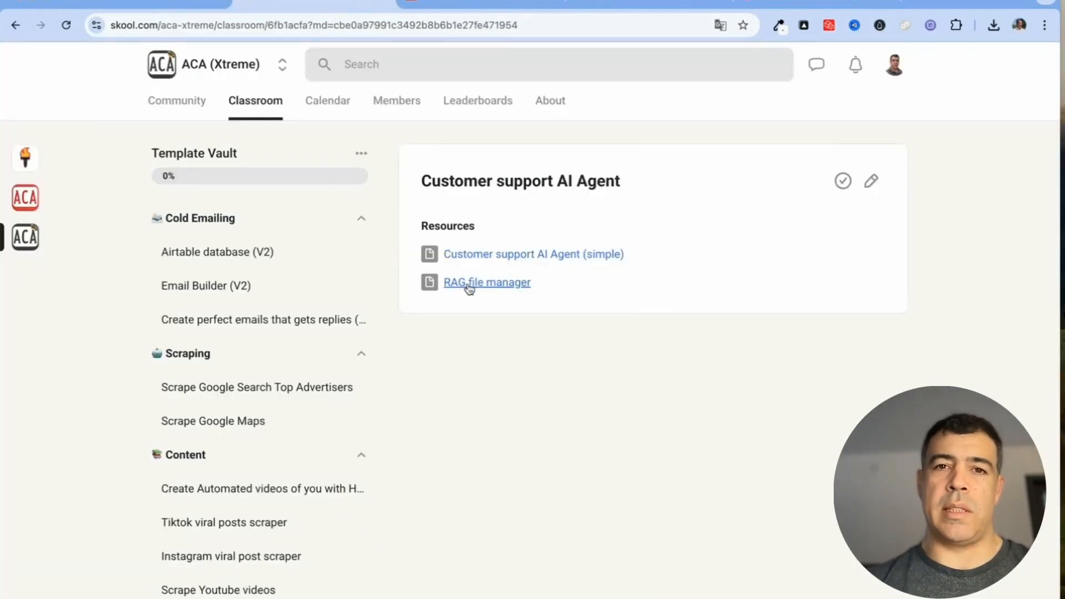
Step: Open the RAG file manager resource in the Customer support AI Agent lesson
left_click(487, 282)
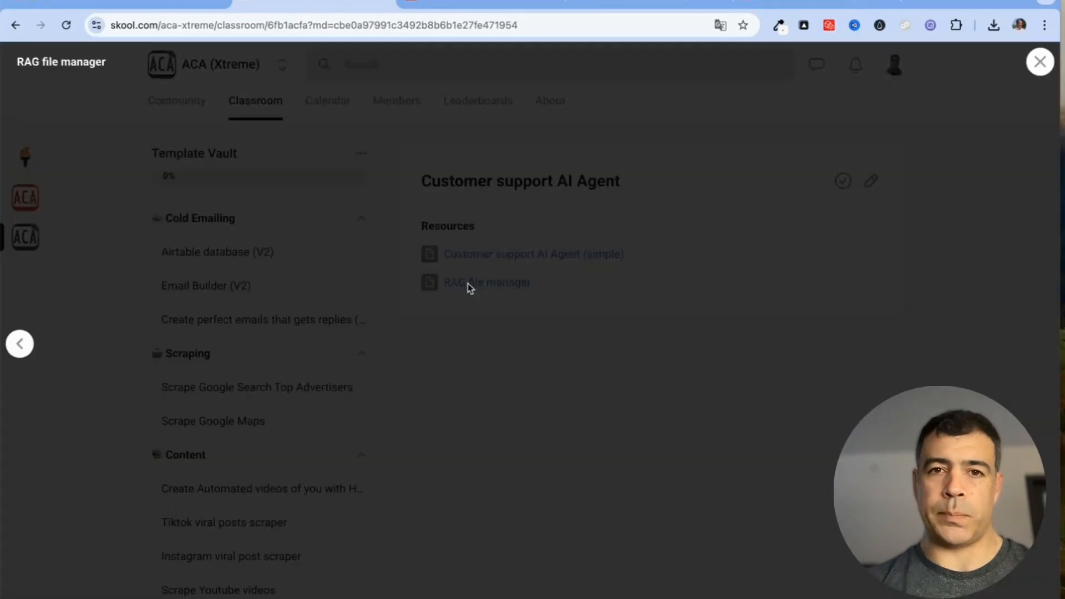
left_click(486, 282)
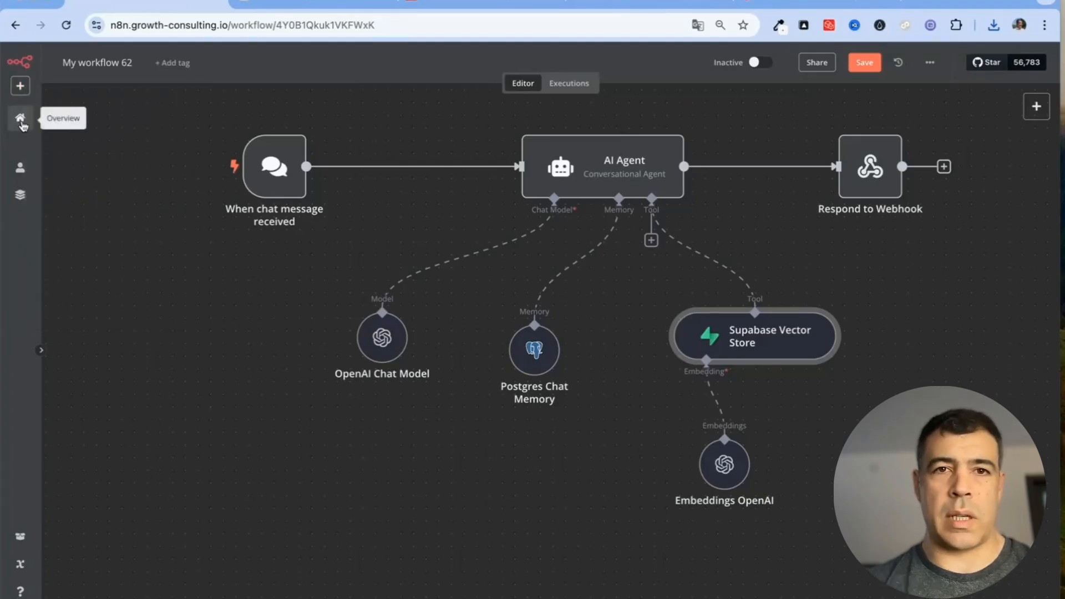
Step: Create a new workflow and import RAG_file_manager (3).json into it
left_click(864, 62)
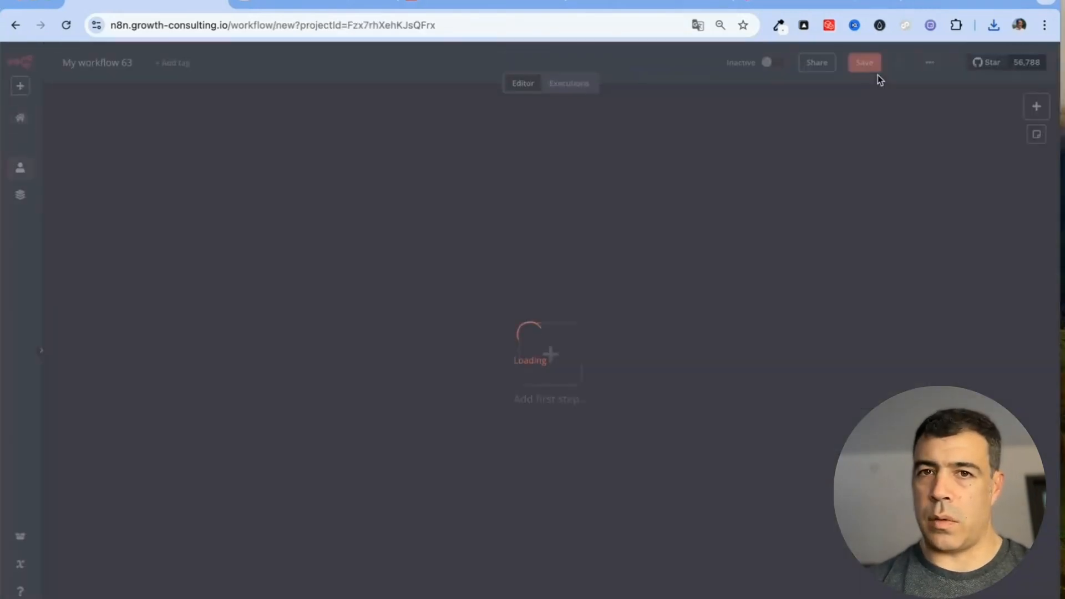
left_click(929, 62)
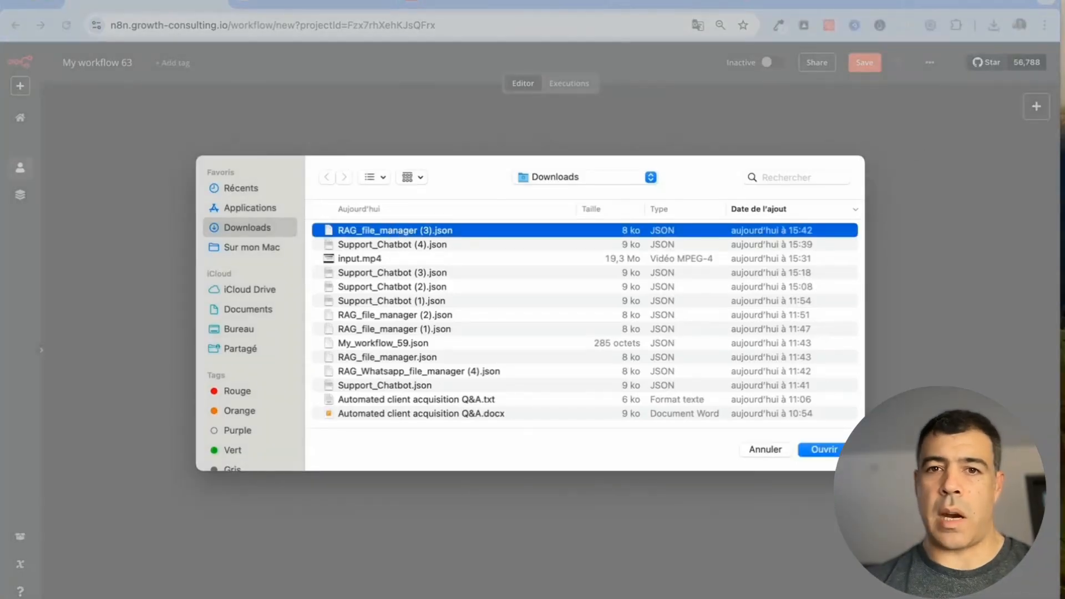
left_click(823, 449)
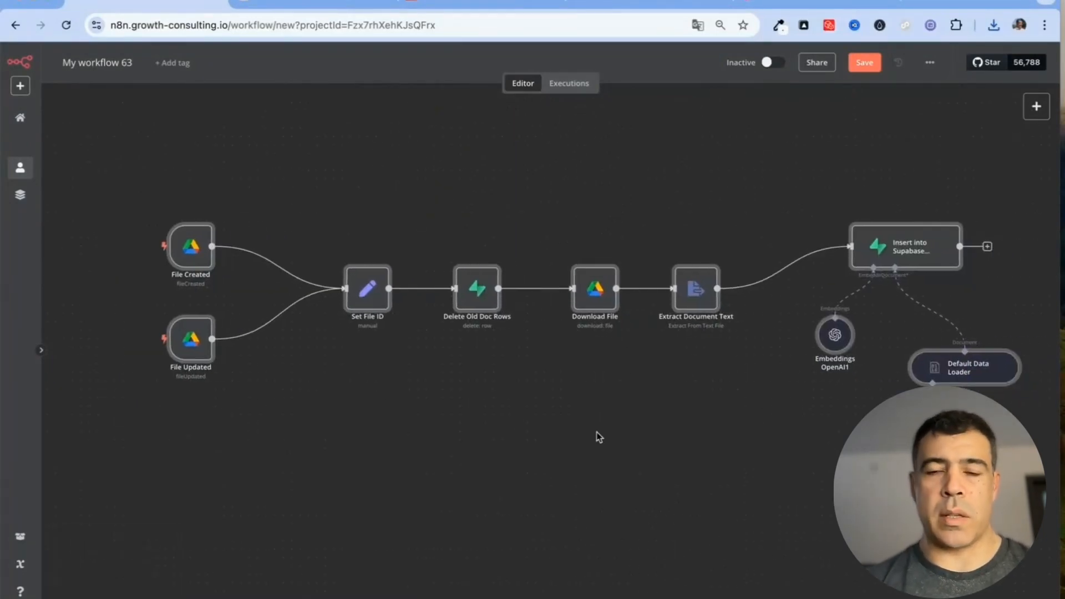
mouse_move(225, 210)
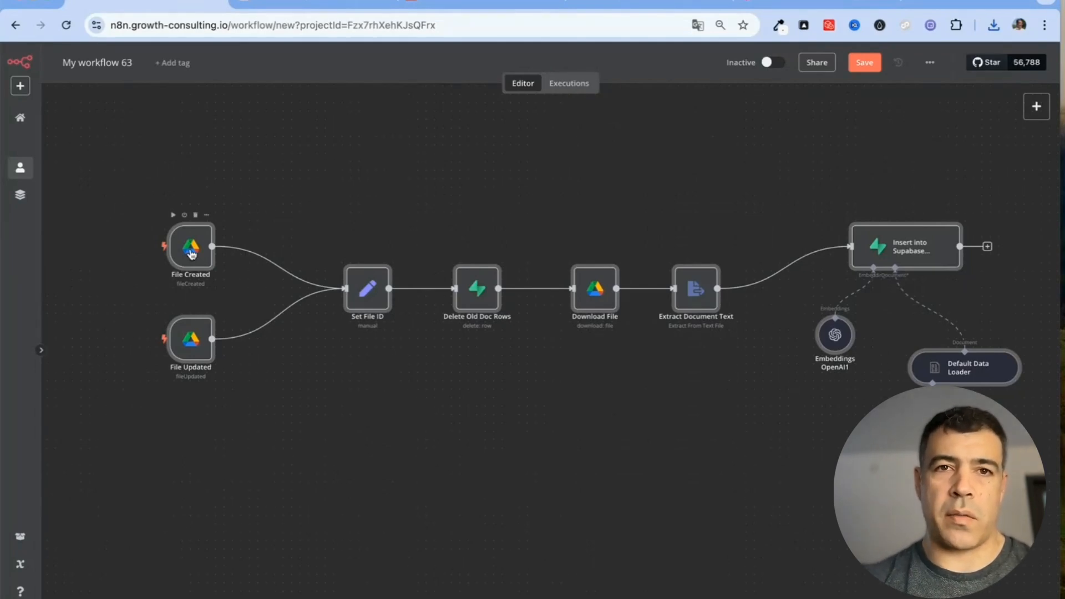
mouse_move(417, 231)
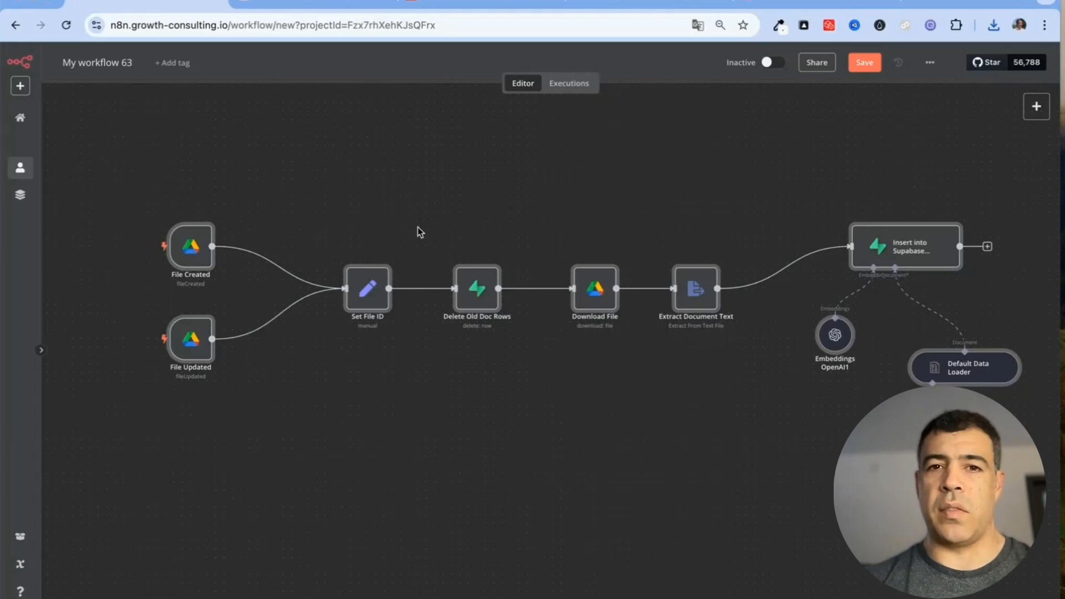
mouse_move(367, 293)
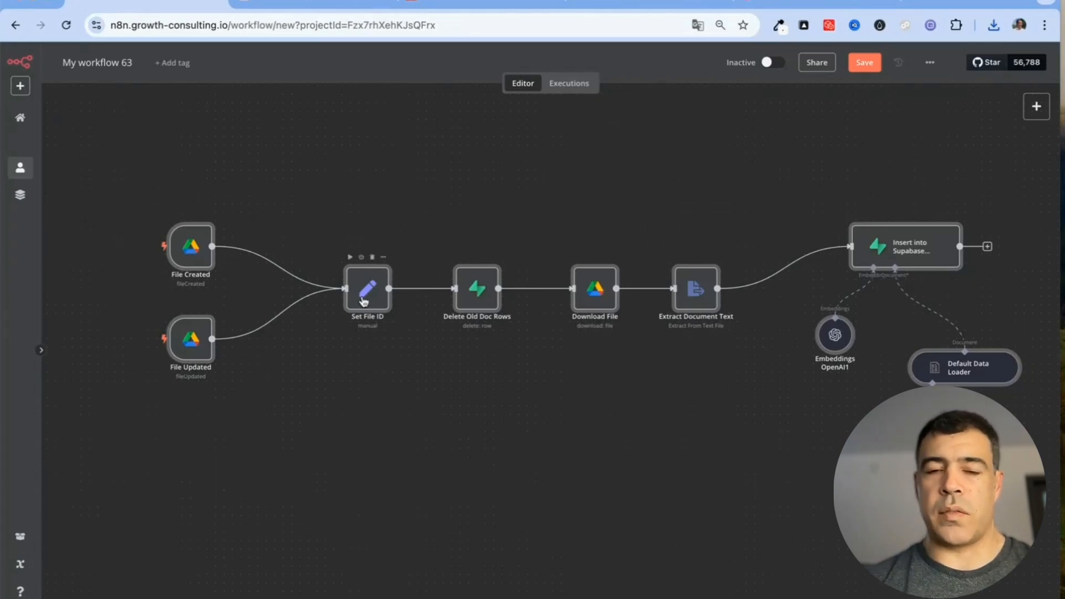
Step: Inspect the Set File ID, Download File and Extract Document Text nodes
double_click(368, 288)
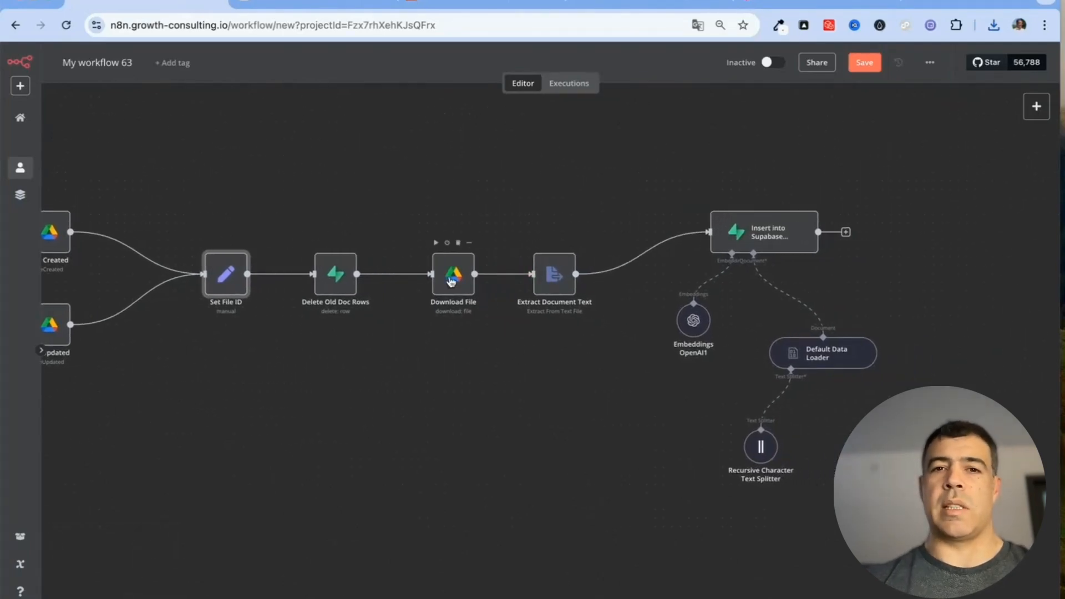
double_click(453, 275)
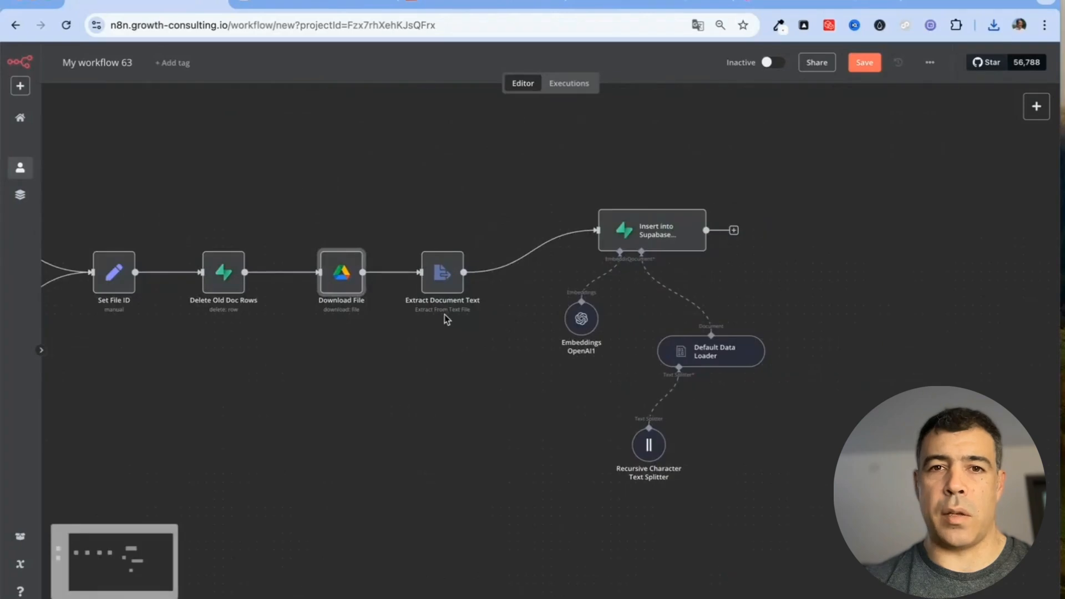
double_click(443, 272)
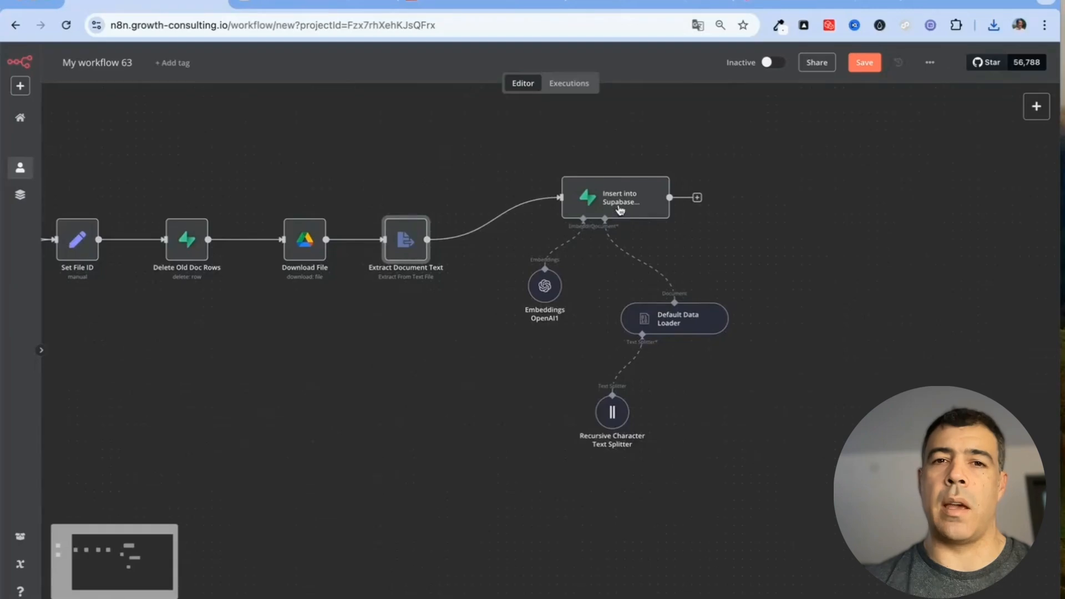
Step: Review the Insert into Supabase node's settings and return to the canvas
double_click(614, 197)
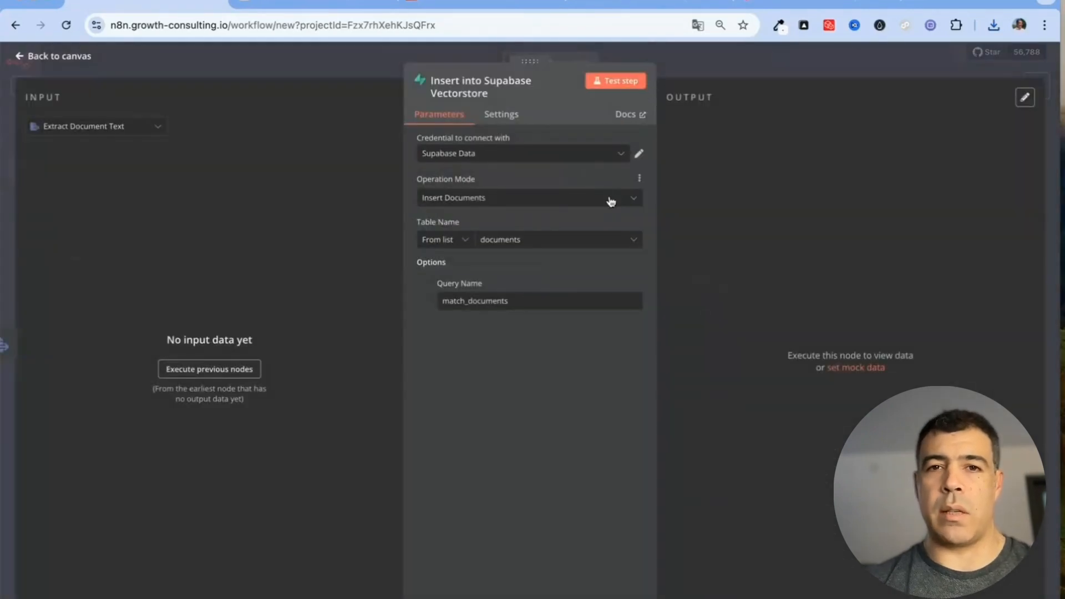
mouse_move(114, 76)
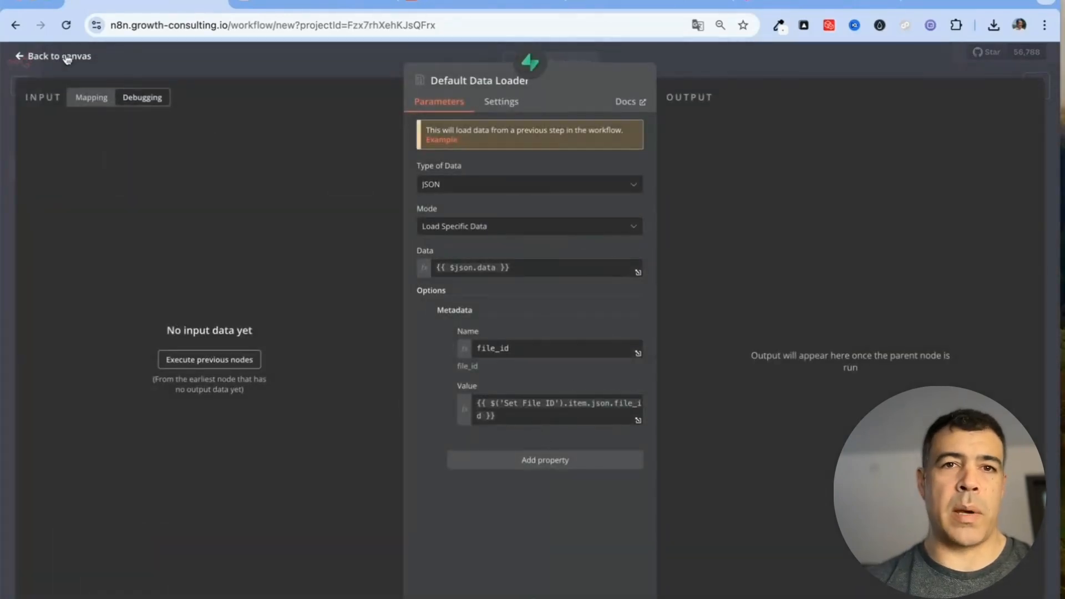
left_click(58, 55)
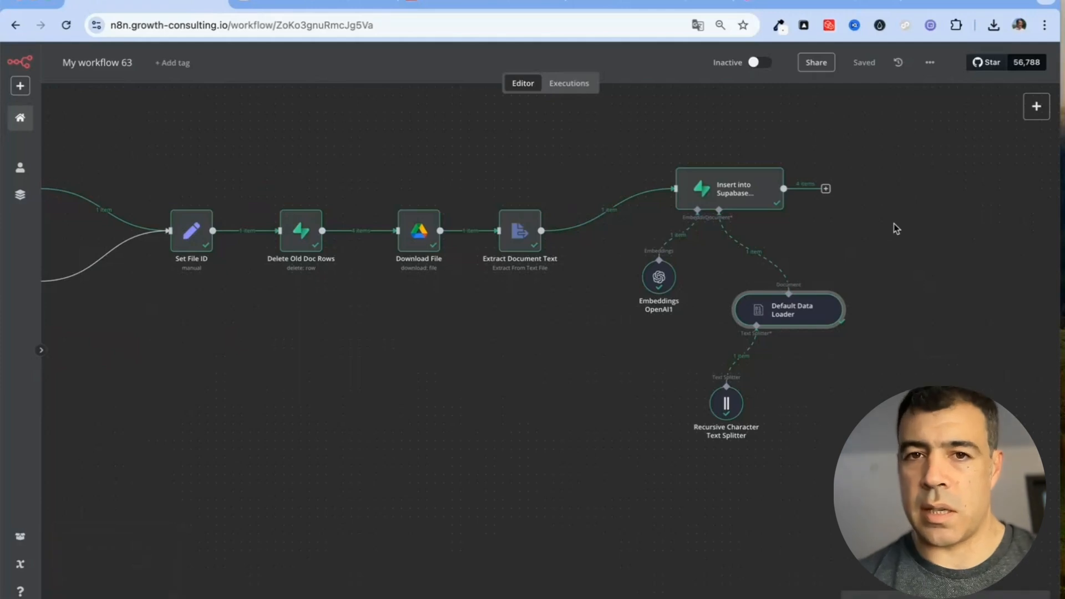
mouse_move(829, 243)
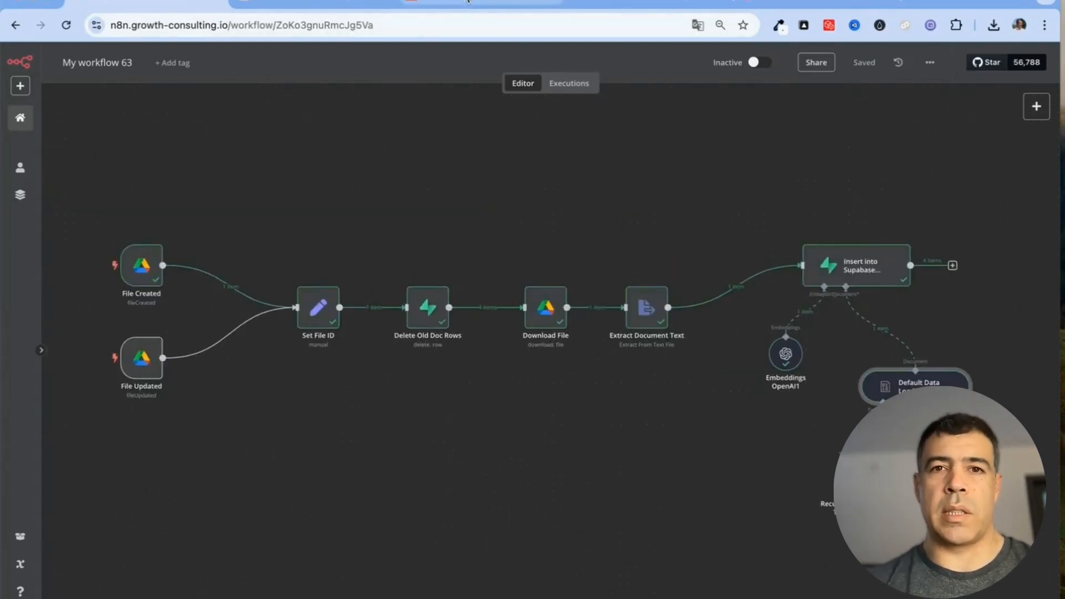
mouse_move(465, 2)
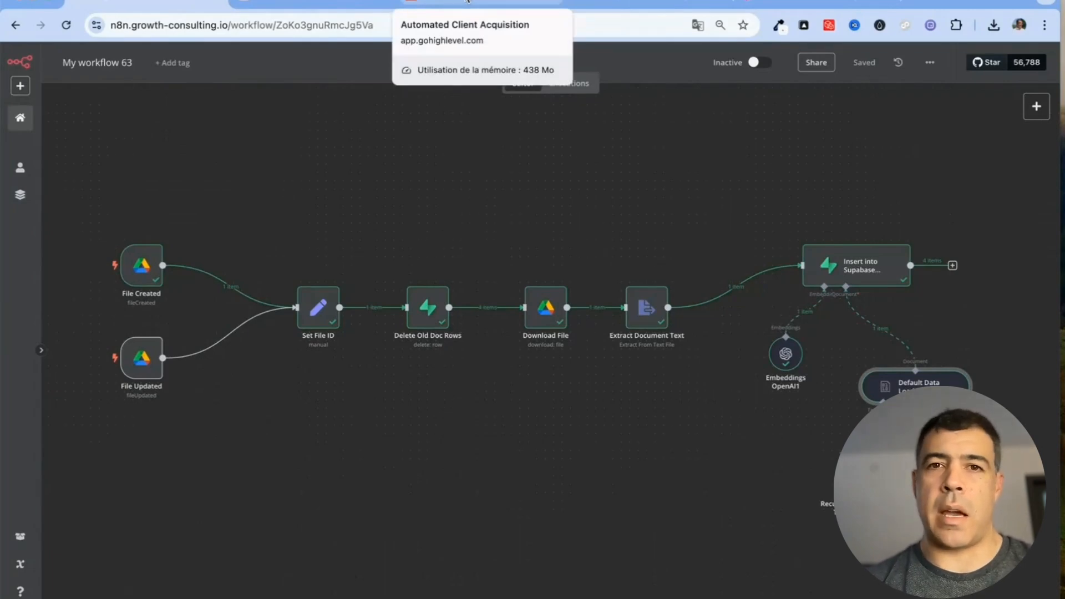
Step: Switch to GoHighLevel and edit the Test funnel's Support chatbot page
left_click(475, 4)
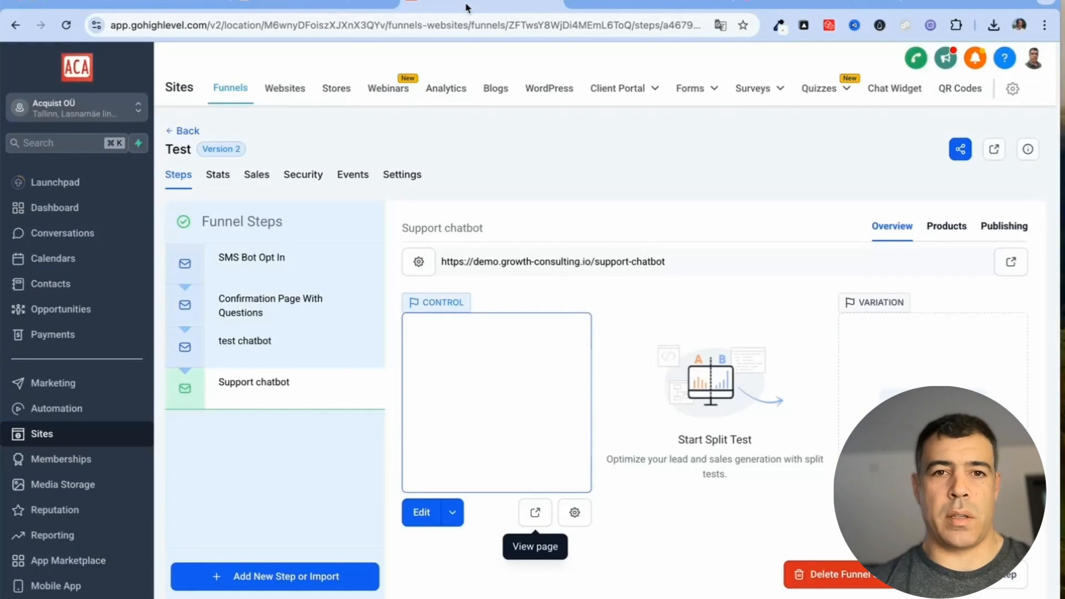
mouse_move(50, 437)
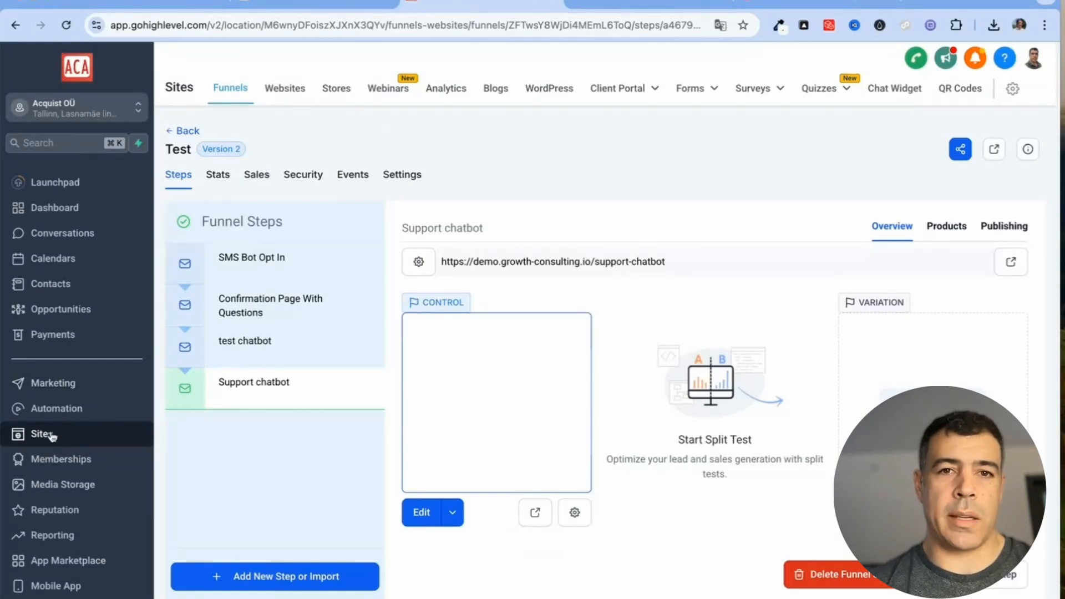
mouse_move(258, 445)
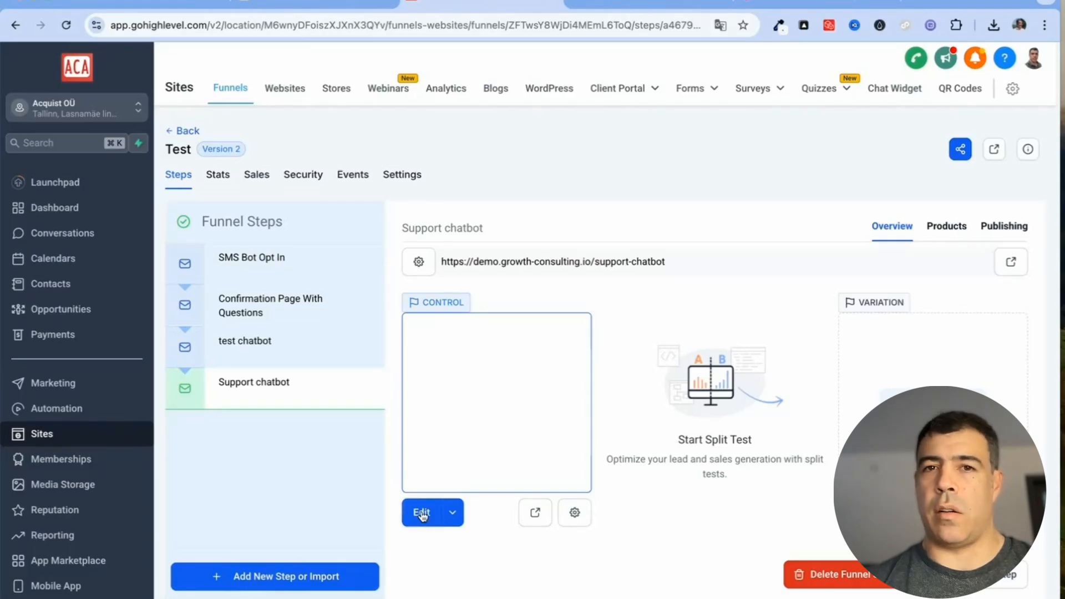
left_click(421, 512)
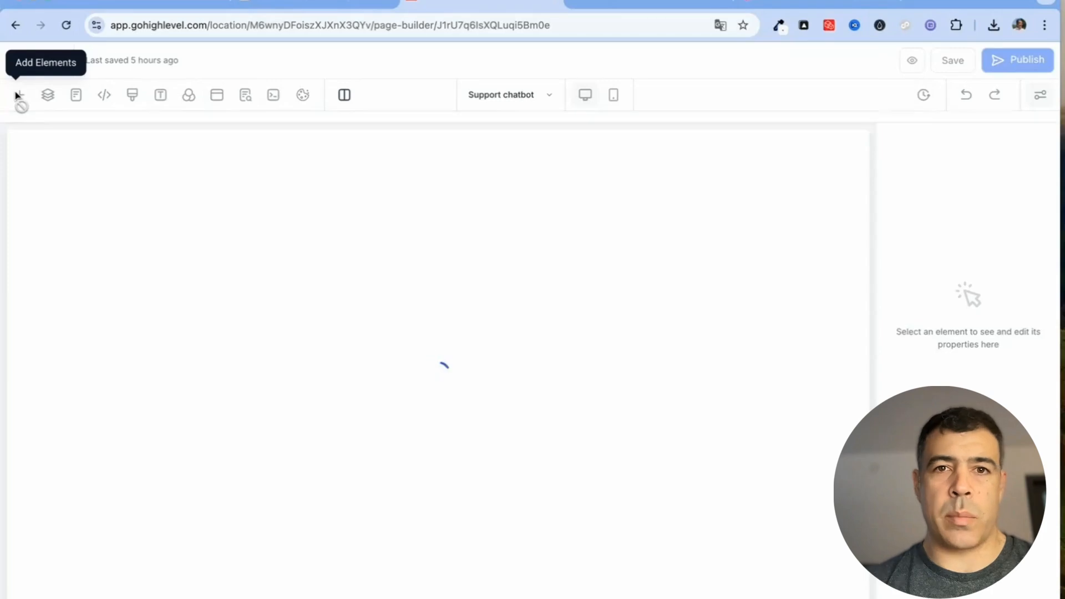
Step: Search the page elements for 'code' and add the Code element to the section
left_click(19, 95)
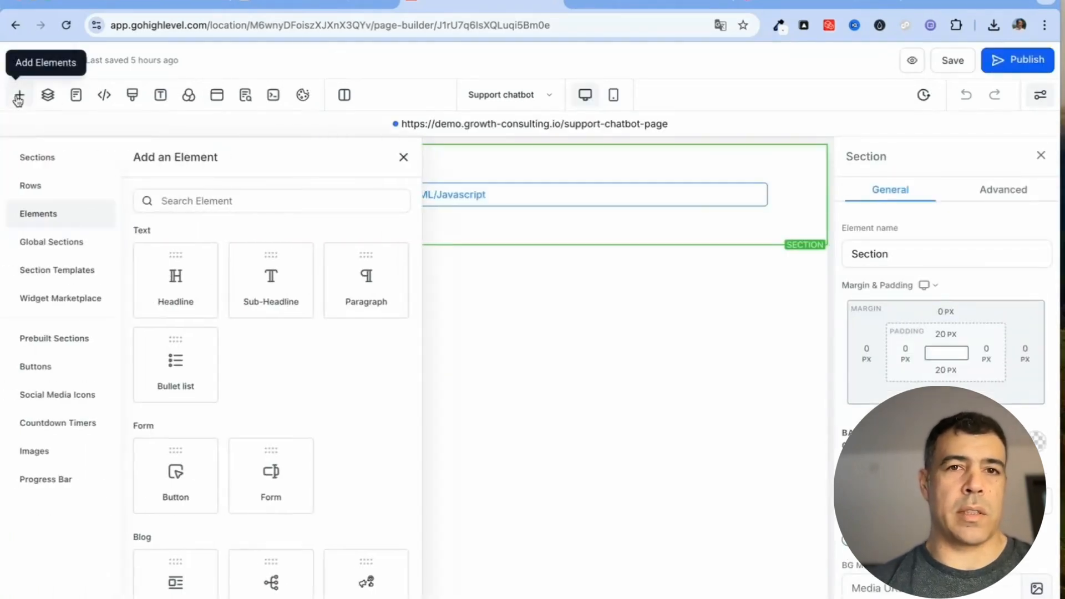
left_click(271, 200)
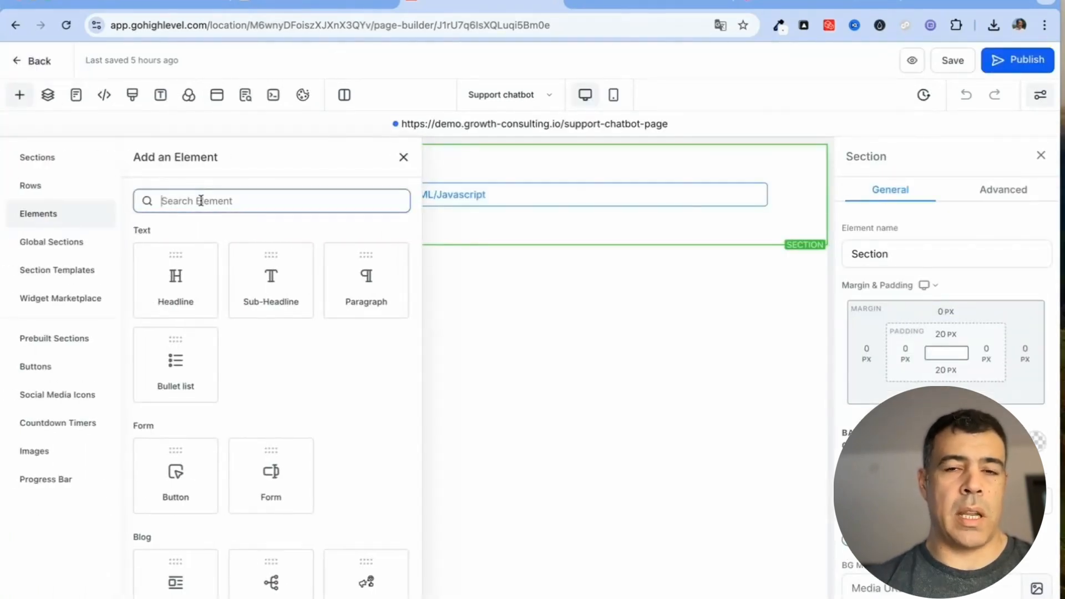
type("code")
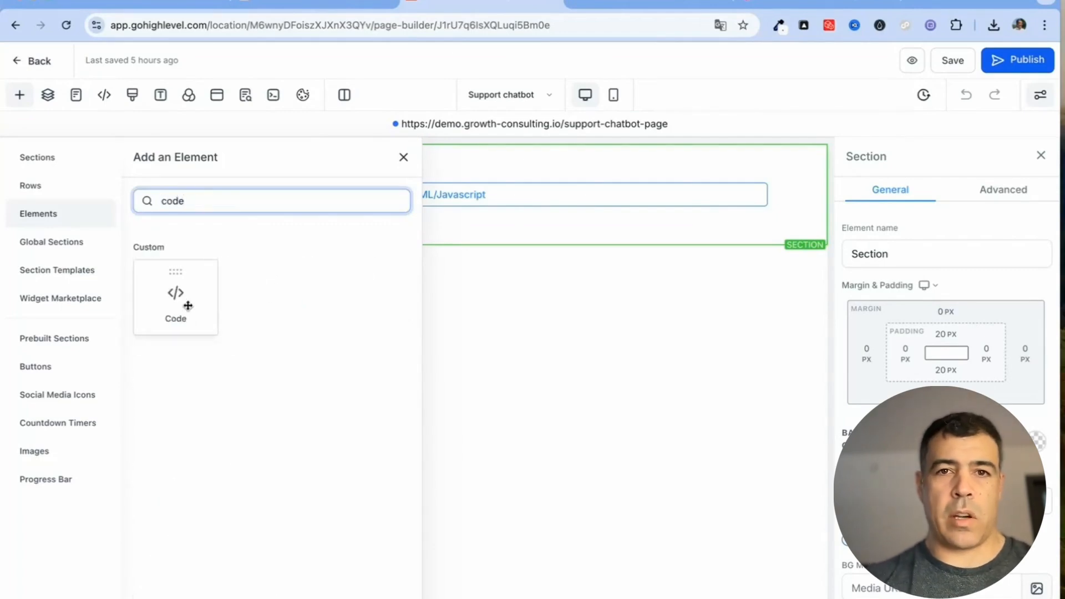
left_click(175, 297)
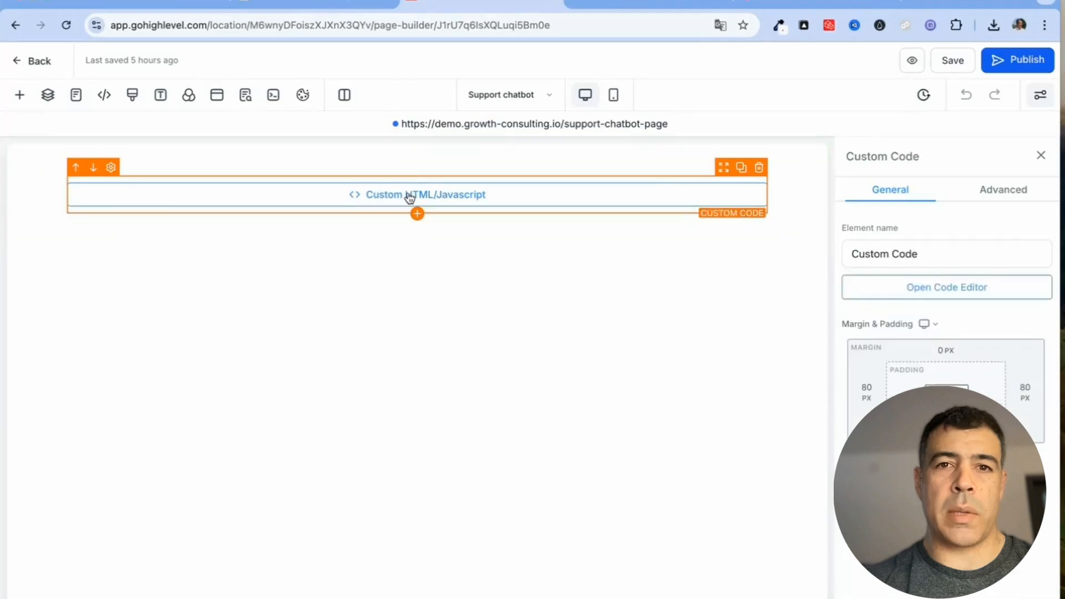
left_click(945, 287)
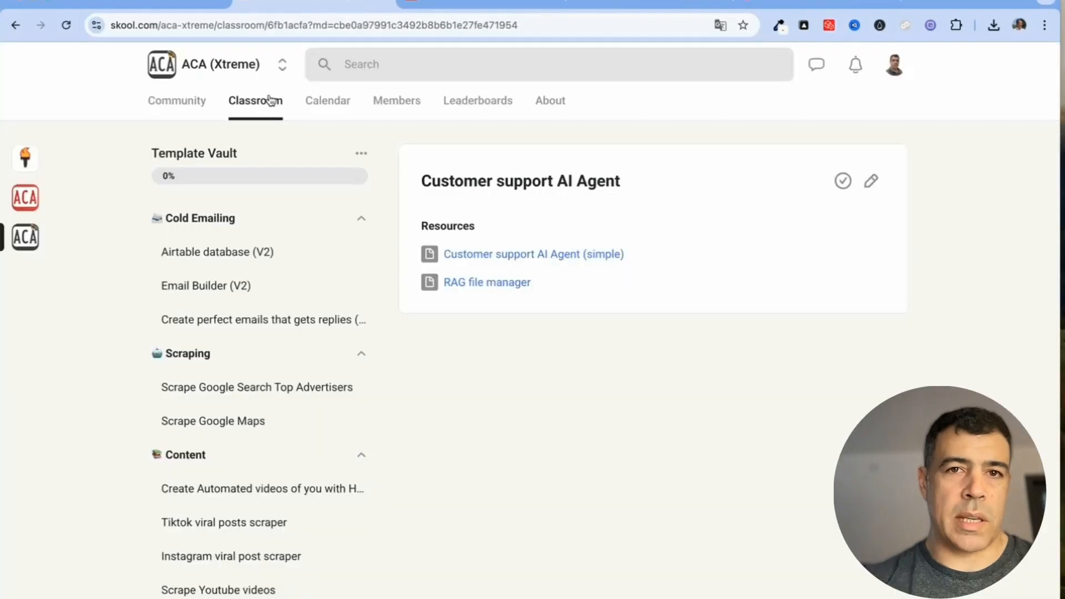
Step: Open the n8n Self-hosting & updating course and scroll to the embed code
left_click(255, 101)
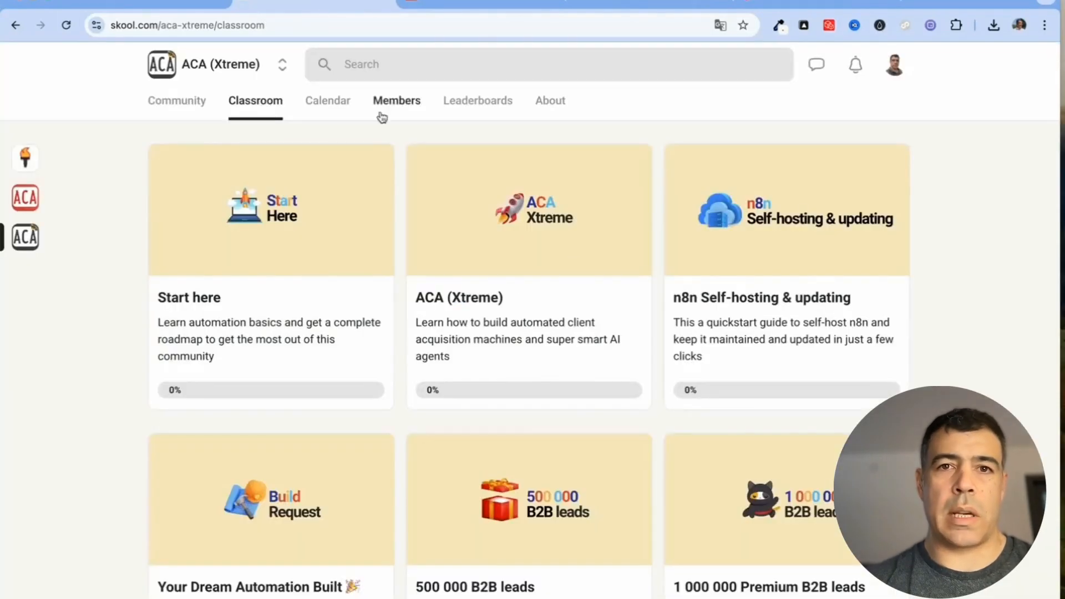
left_click(787, 209)
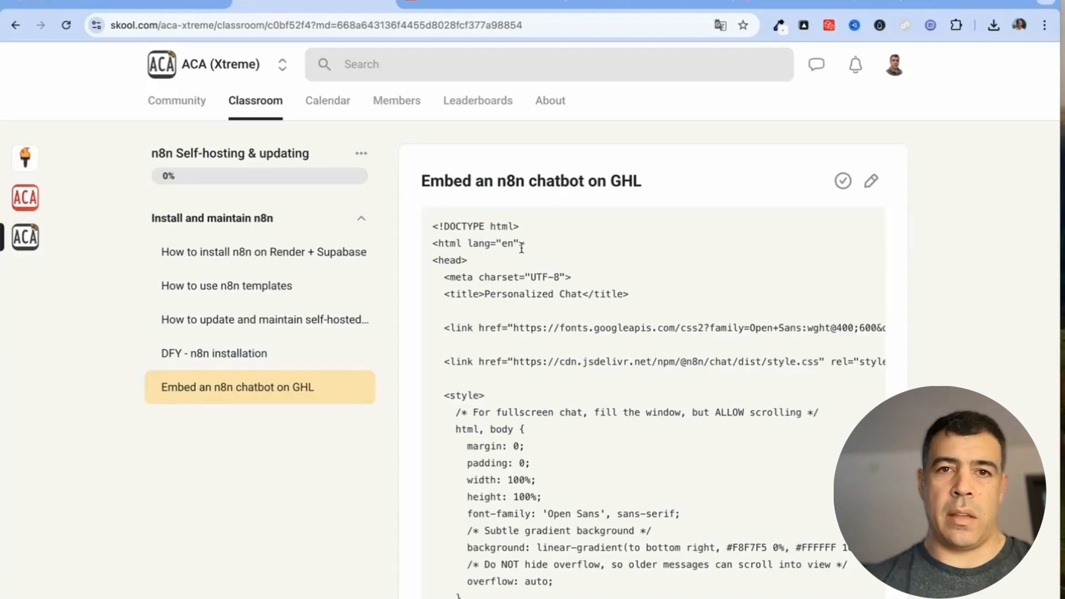
scroll("down", 3)
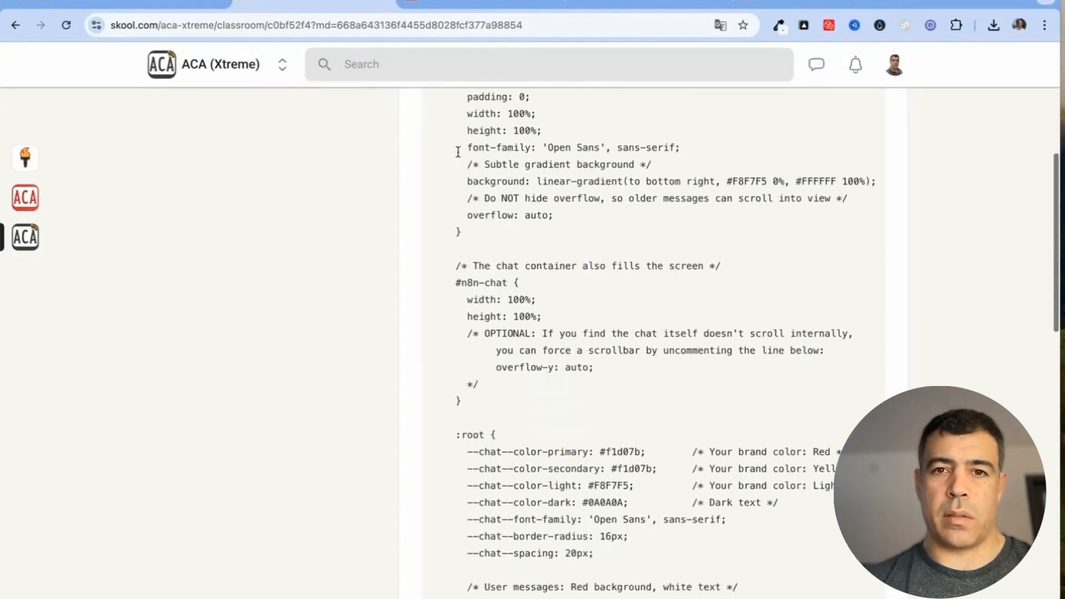
scroll("down", 3)
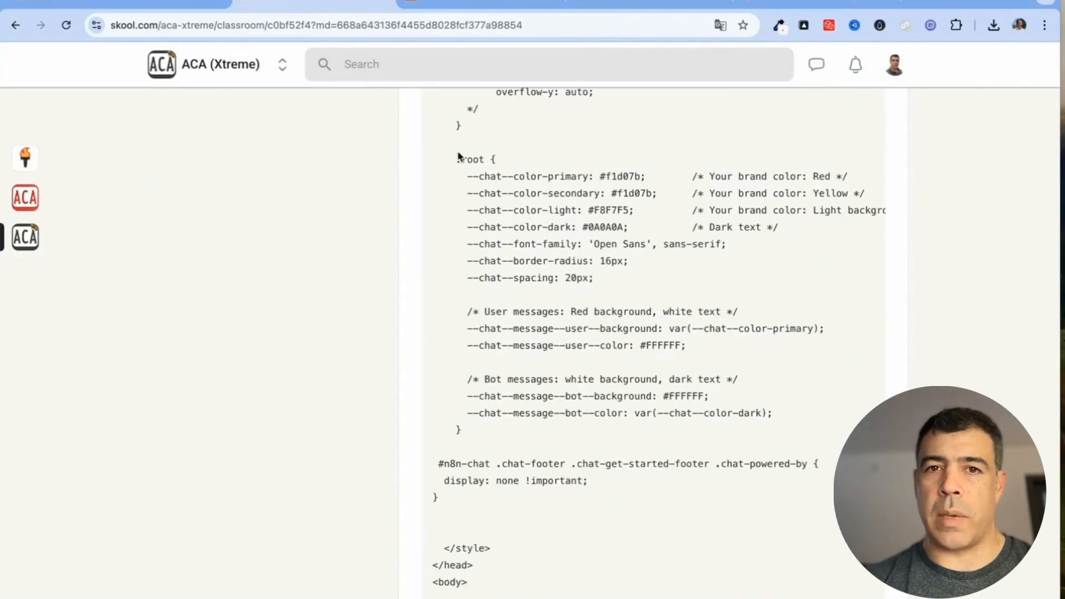
Step: Select the :root brand-colour variables block and scroll through the remaining embed code
left_click_drag(459, 159, 527, 379)
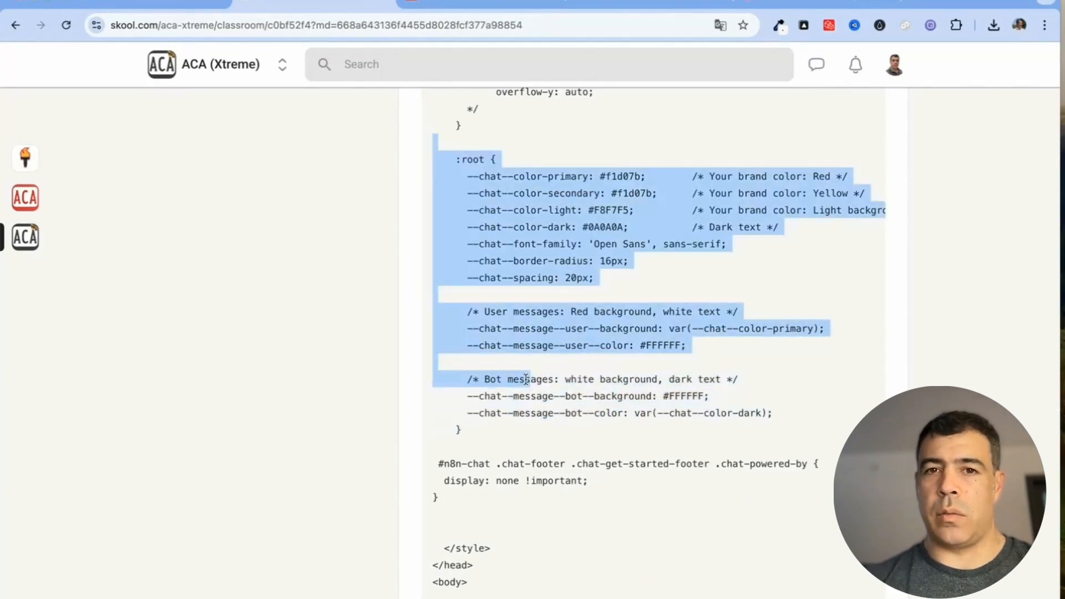
scroll("right", 3)
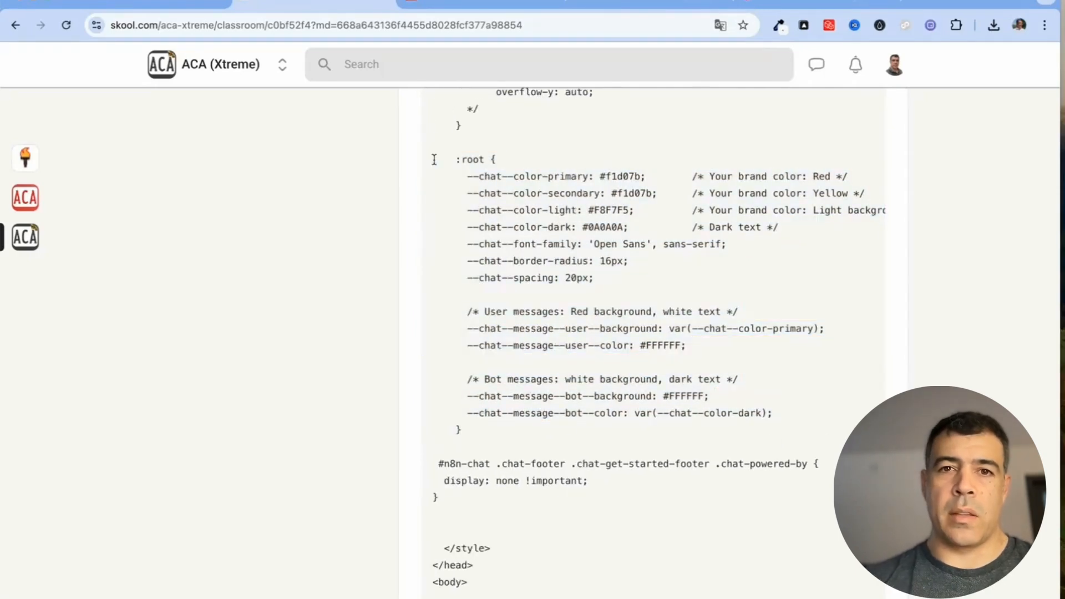
left_click_drag(433, 159, 792, 431)
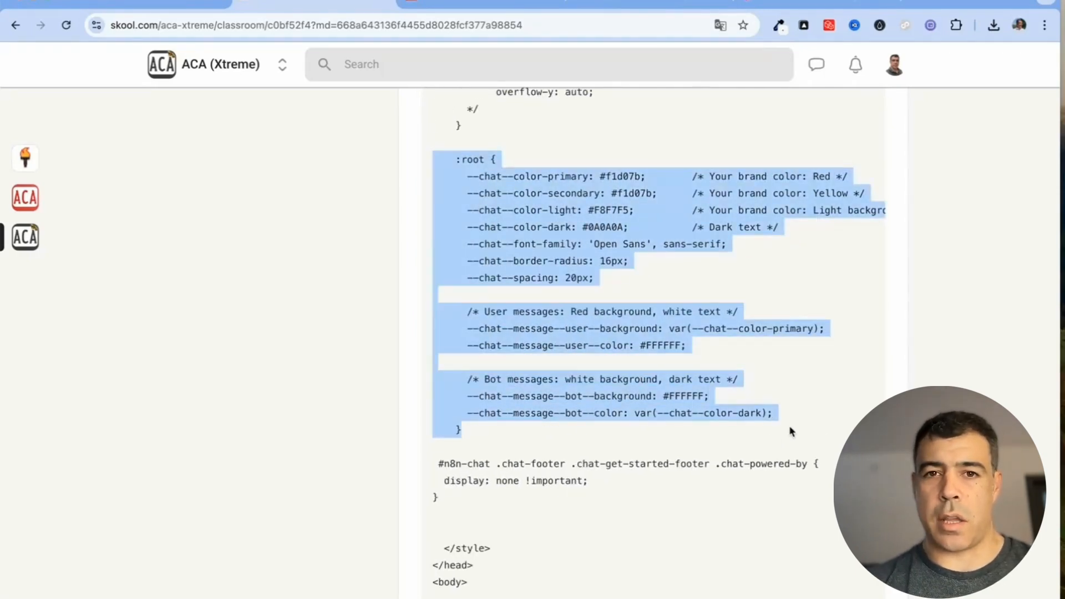
left_click(237, 324)
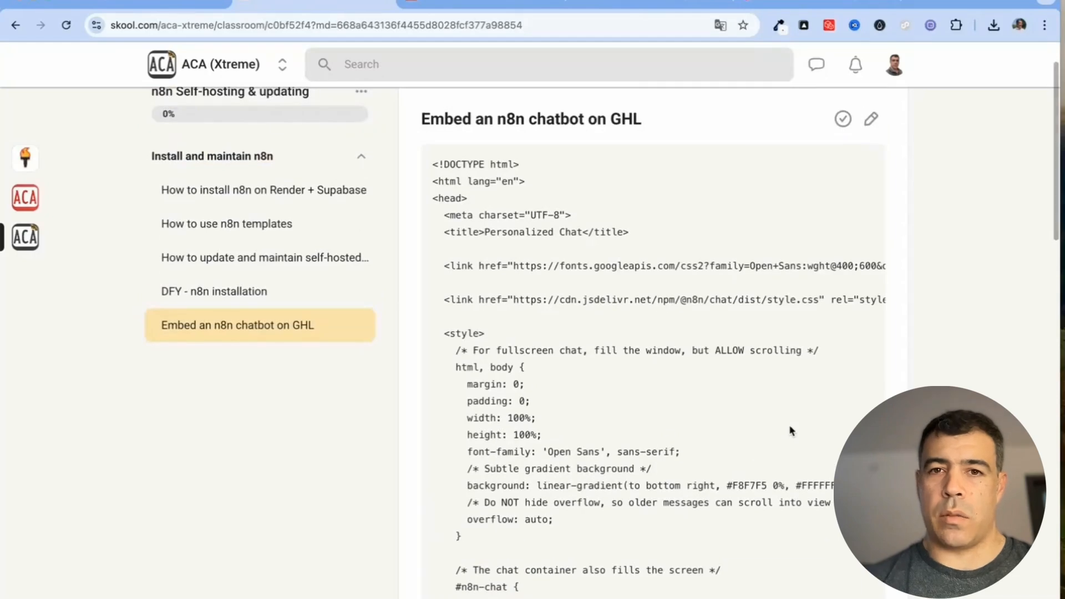
scroll("down", 3)
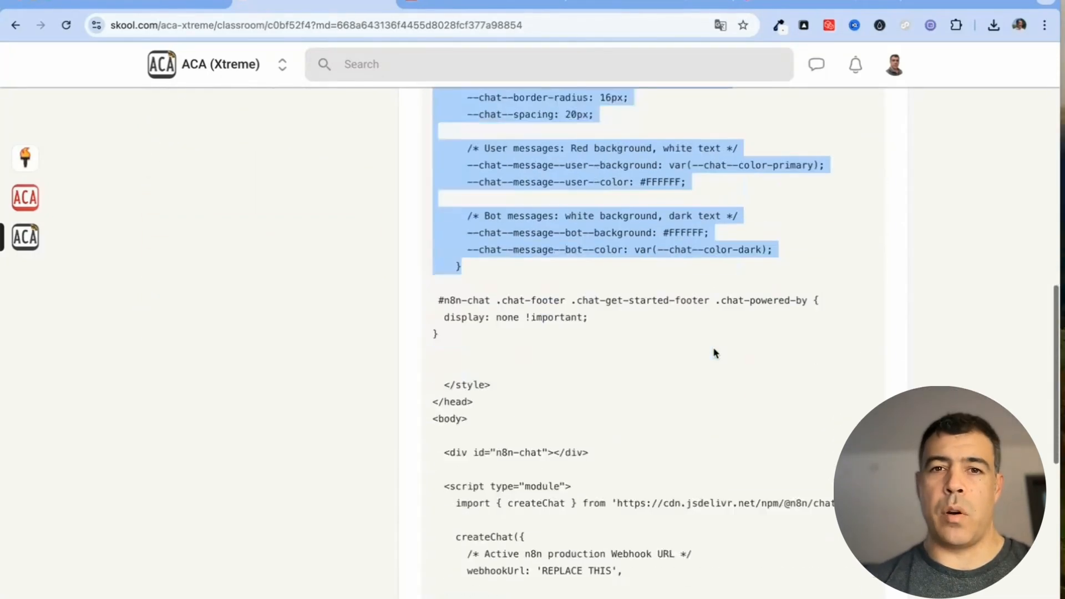
scroll("down", 3)
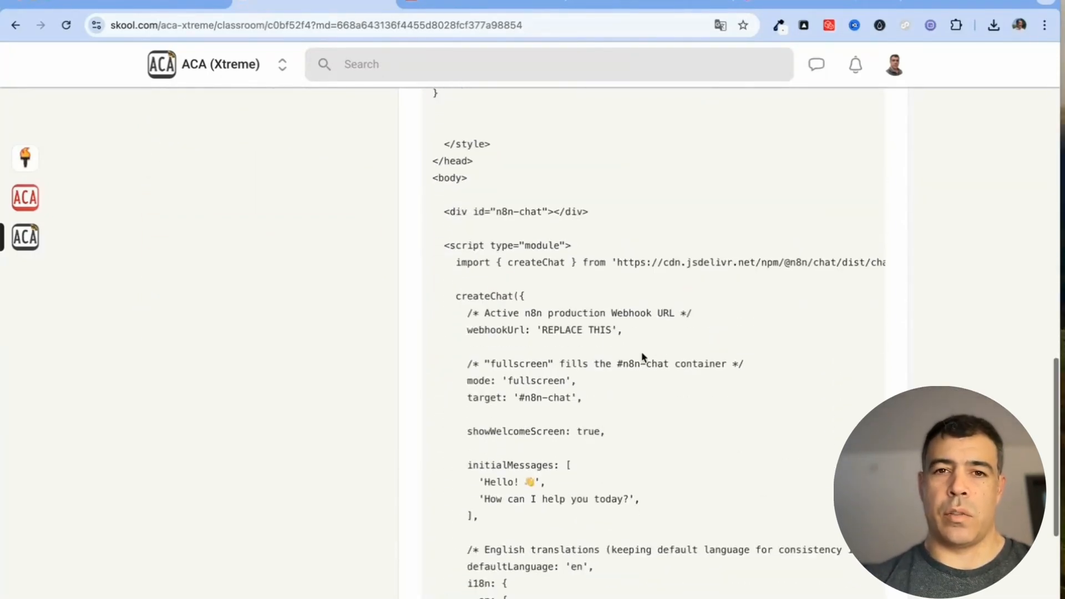
double_click(575, 330)
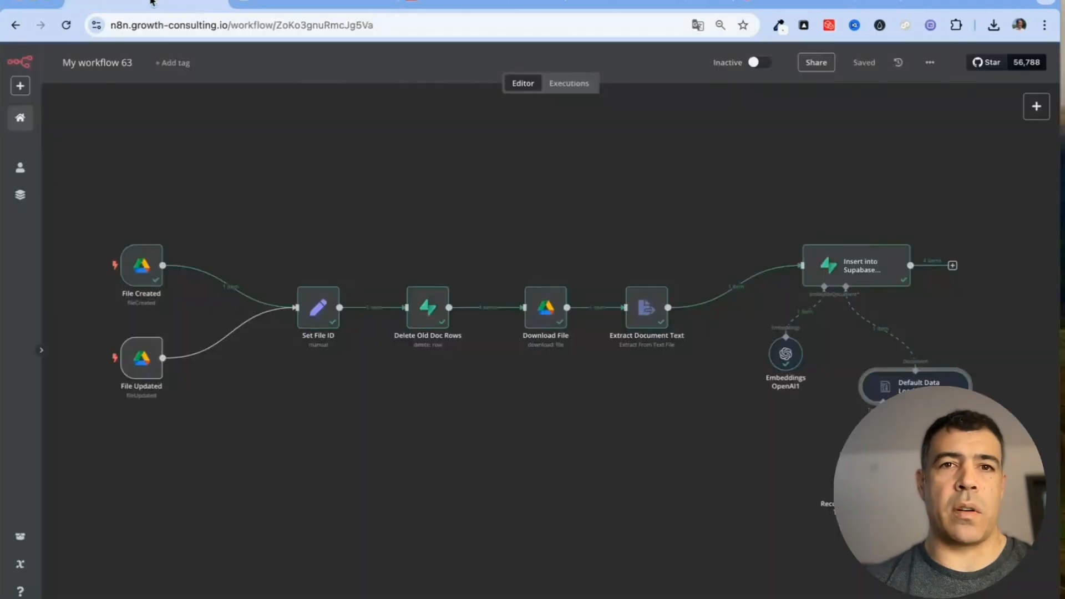
Step: Open My workflow 62 from Overview and view the chat trigger's hosted Chat URL
left_click(20, 118)
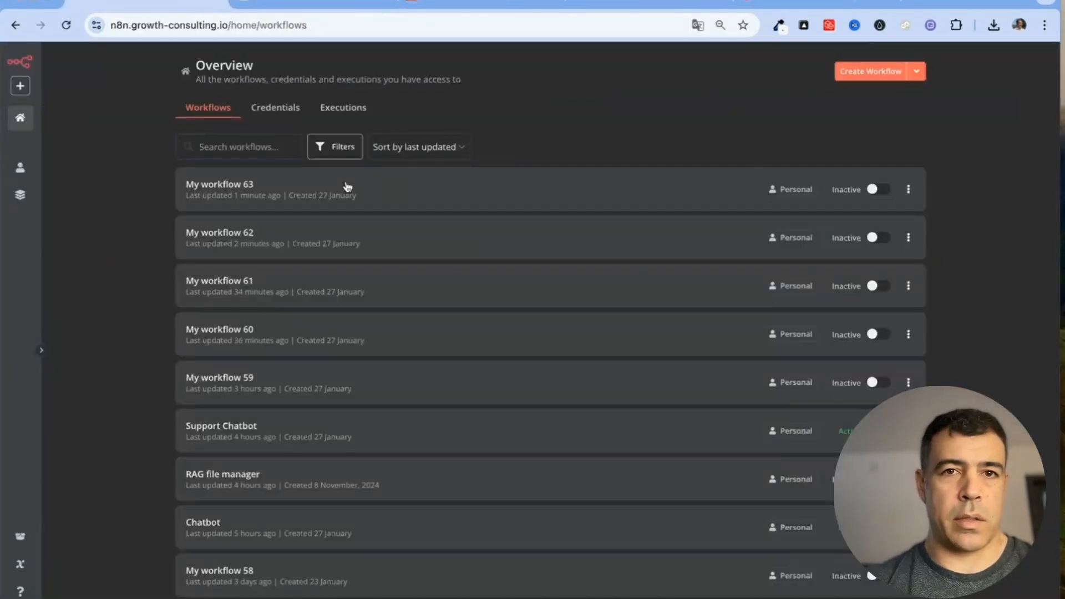
left_click(218, 237)
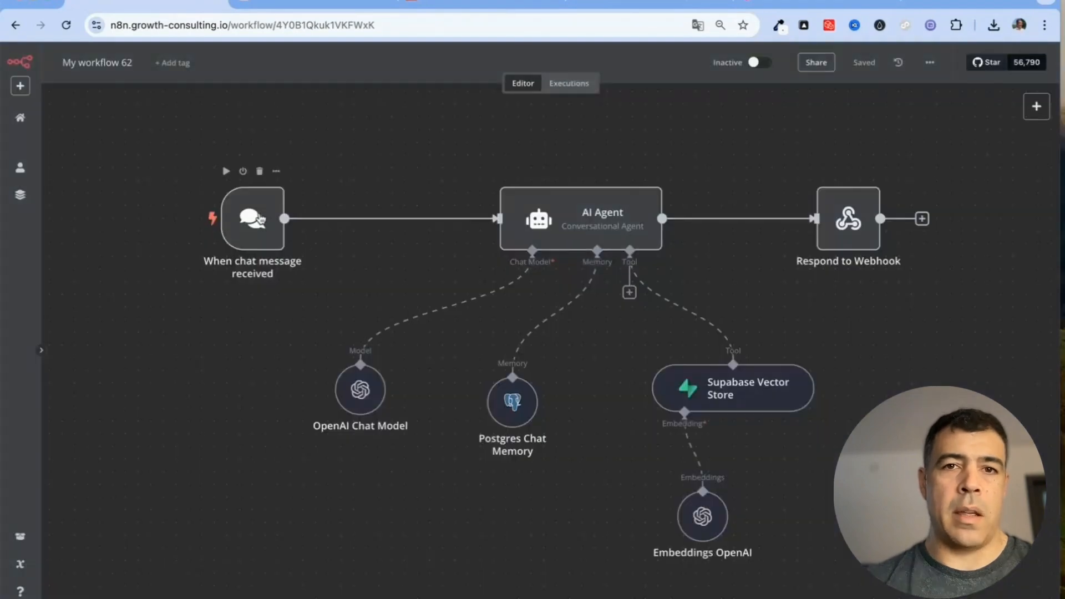
double_click(252, 219)
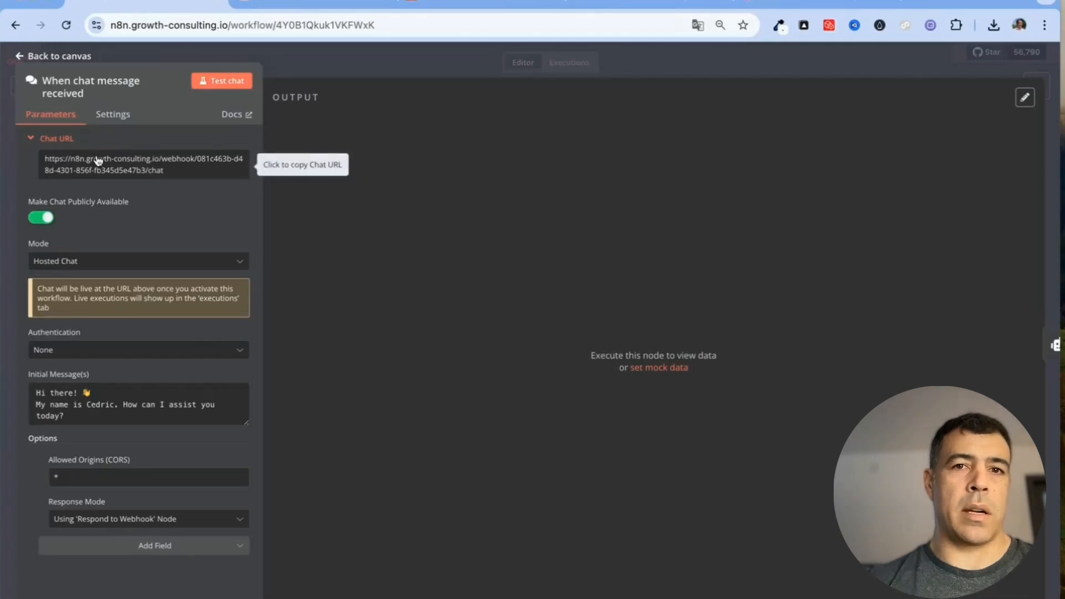
mouse_move(30, 60)
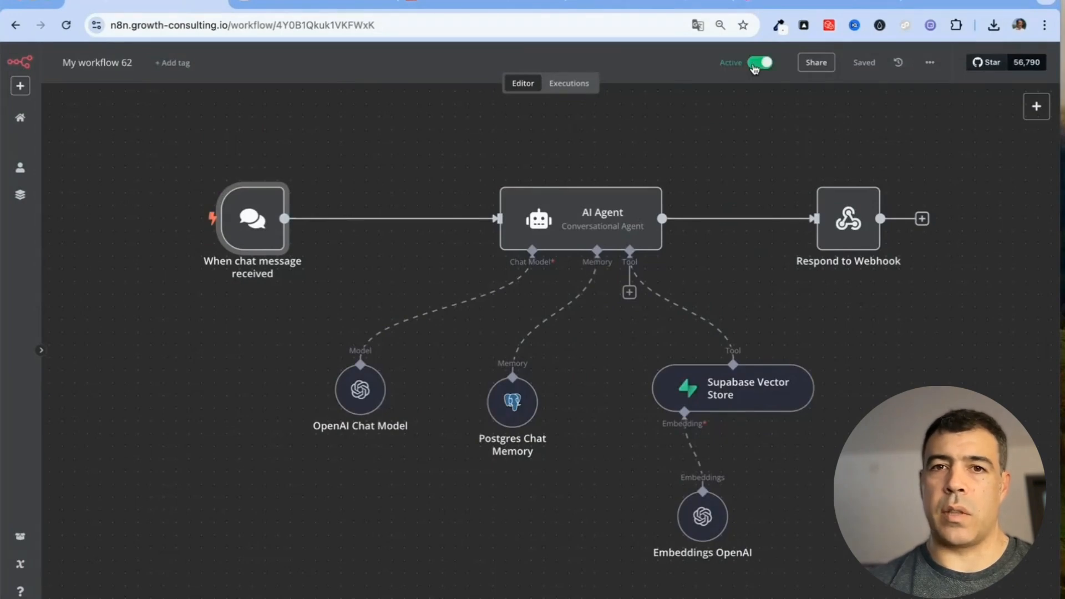
mouse_move(774, 143)
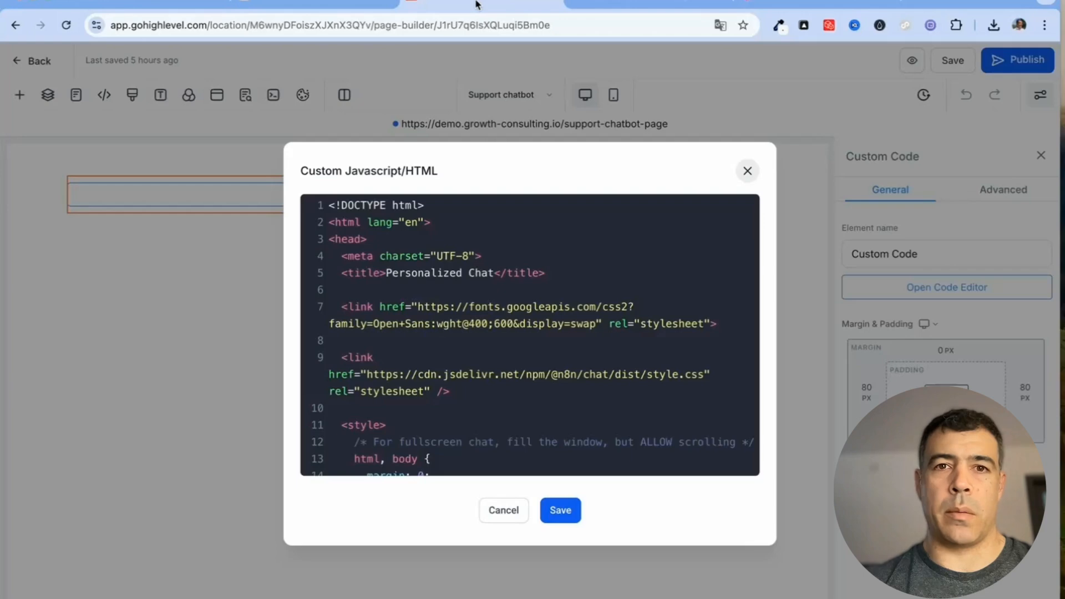
Step: Save the chat embed code, start a conversation in the previewed widget, and focus the question box
left_click(560, 511)
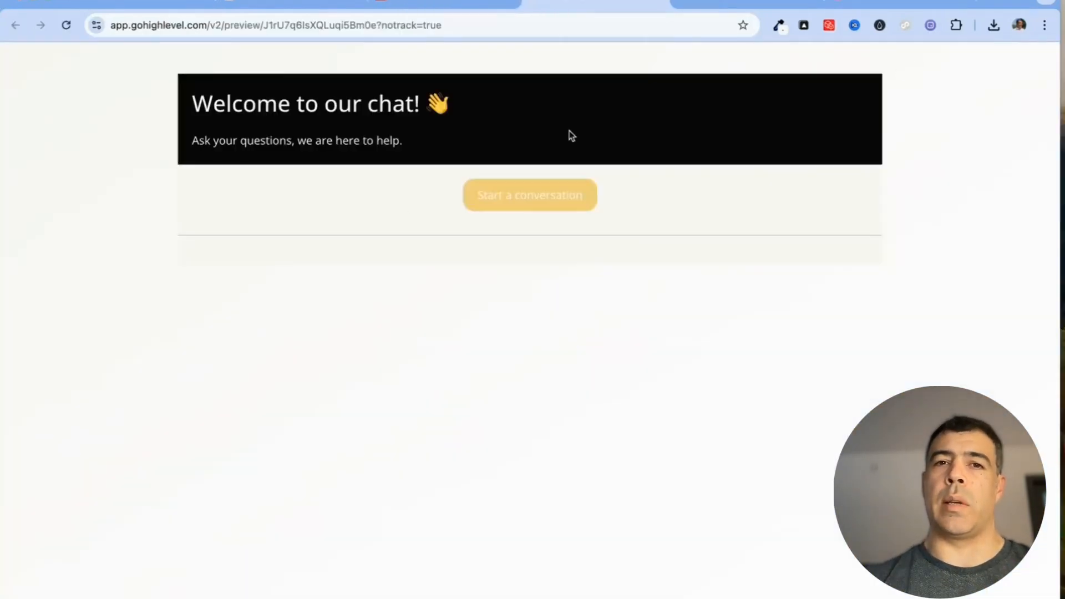
left_click(530, 194)
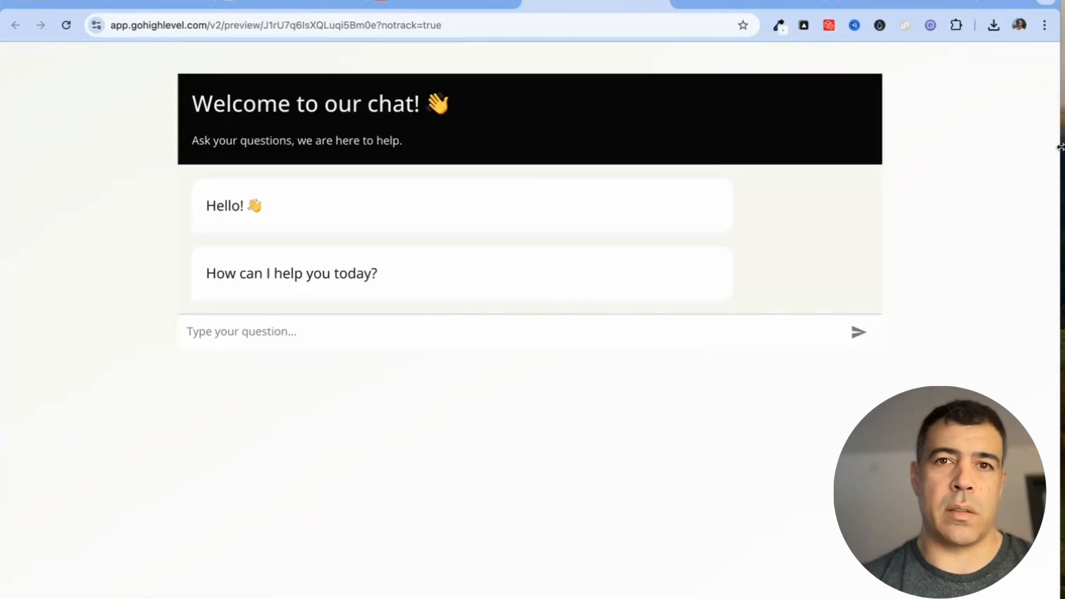
left_click(242, 332)
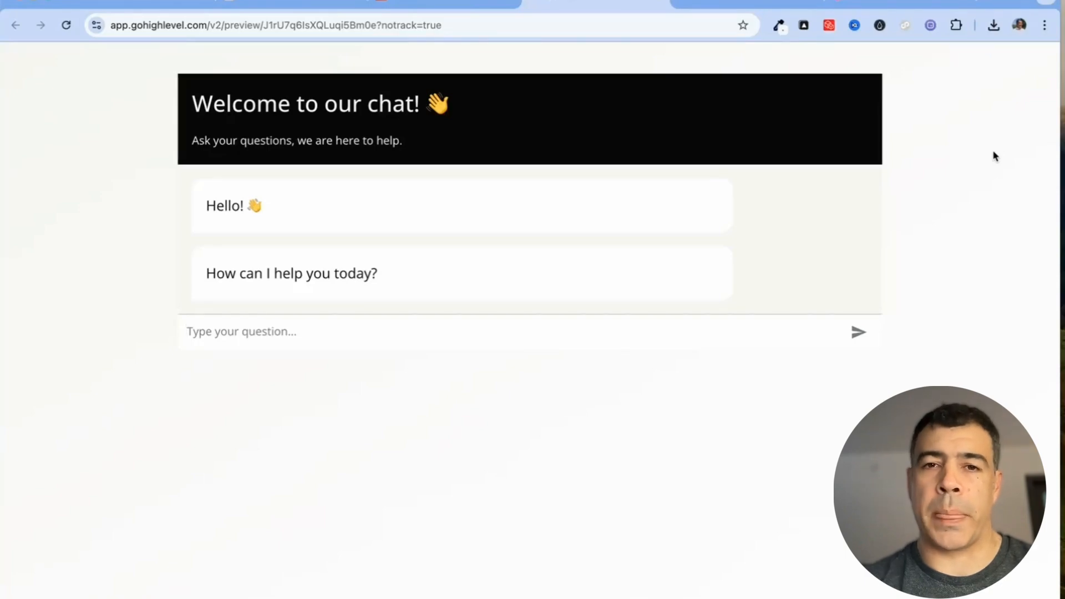
left_click(241, 332)
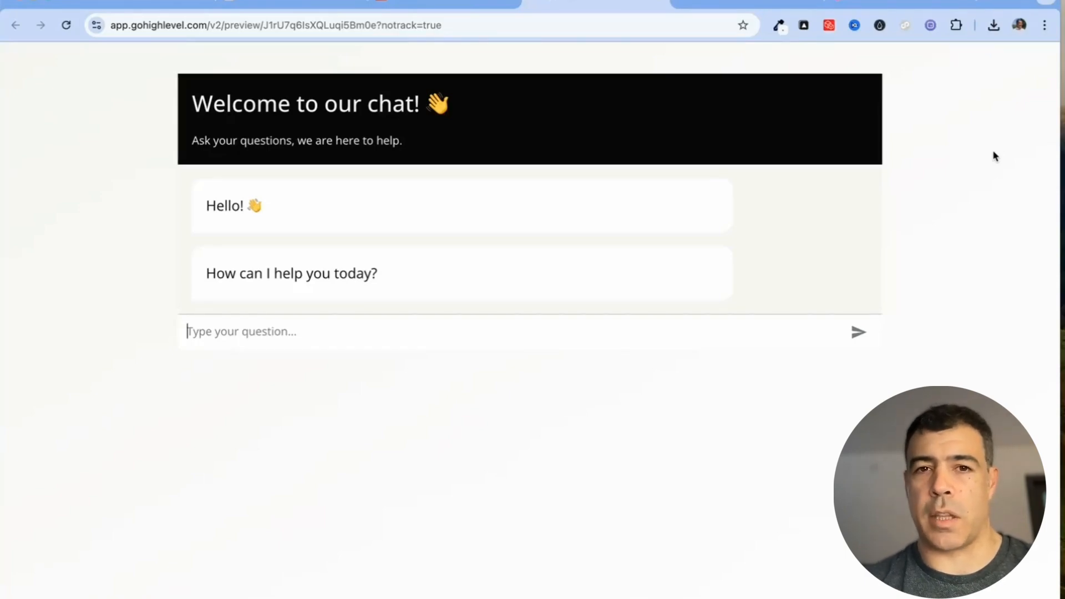